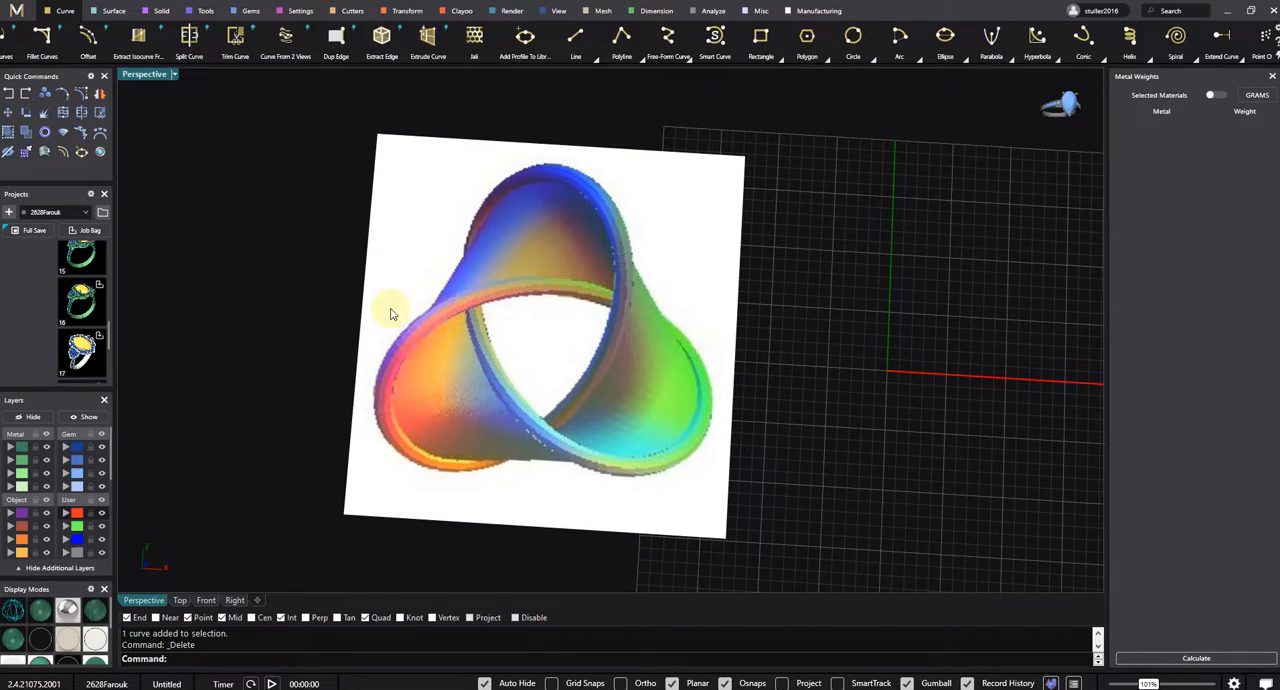
pyautogui.moveTo(621, 396)
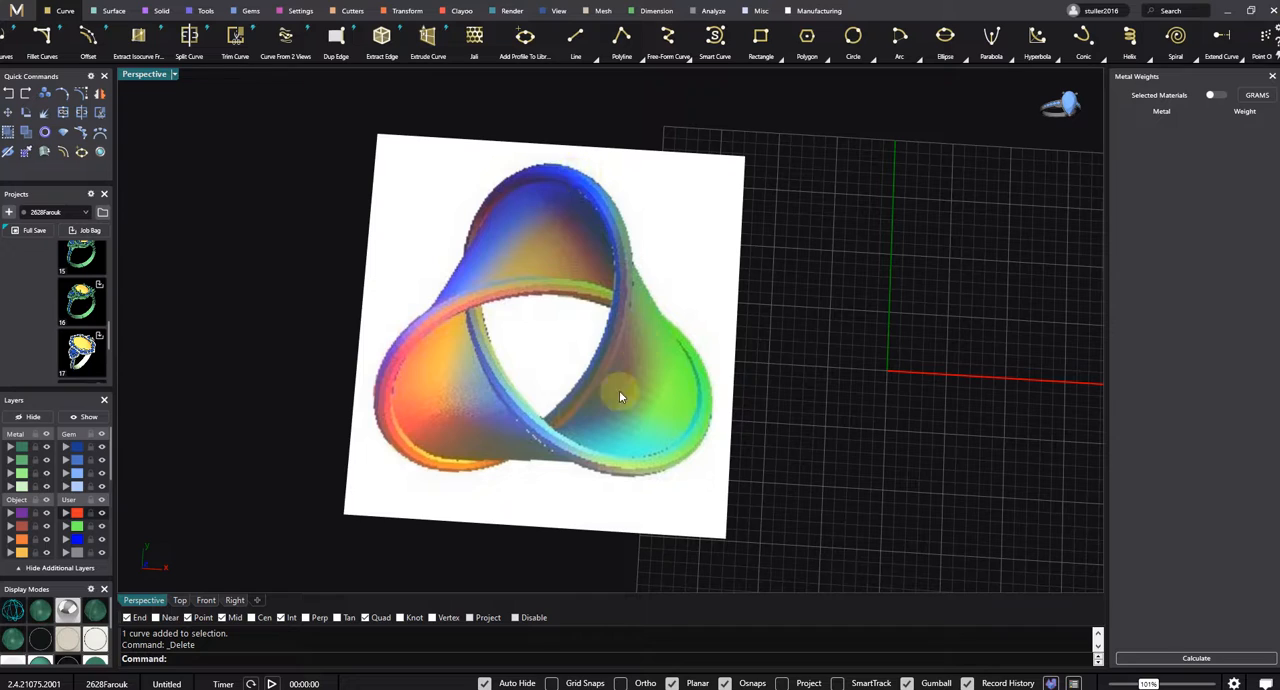
pyautogui.moveTo(516, 258)
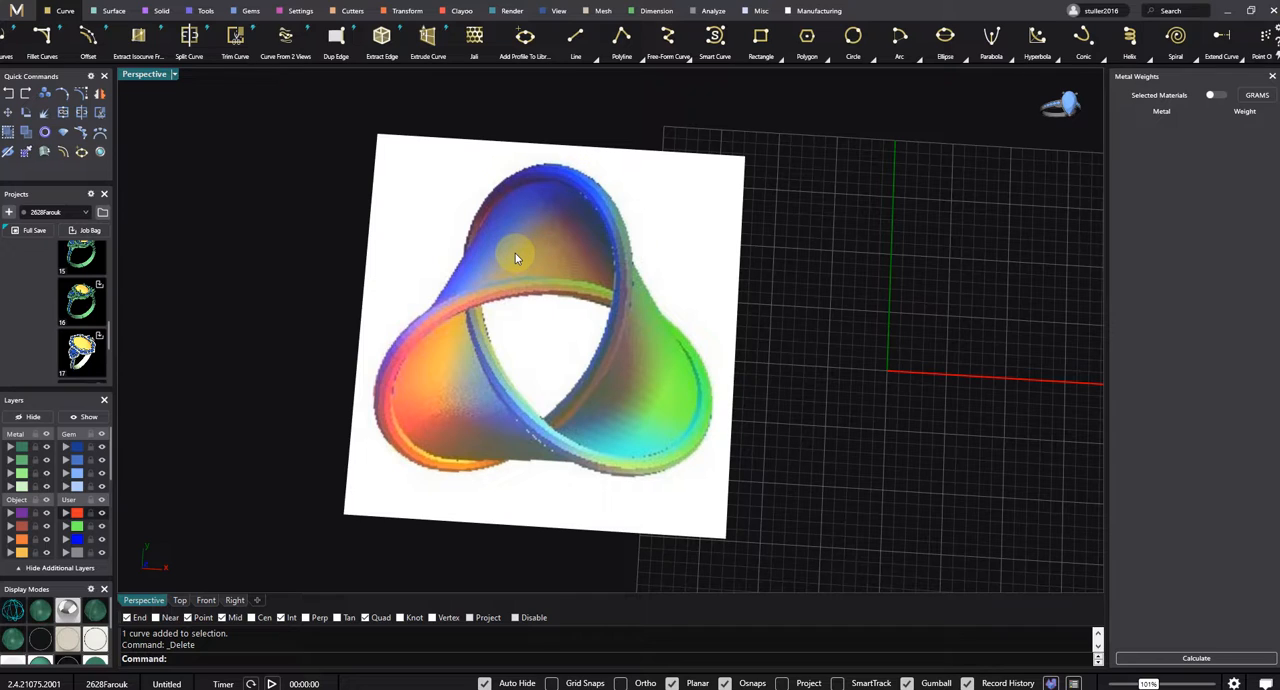
pyautogui.moveTo(556, 263)
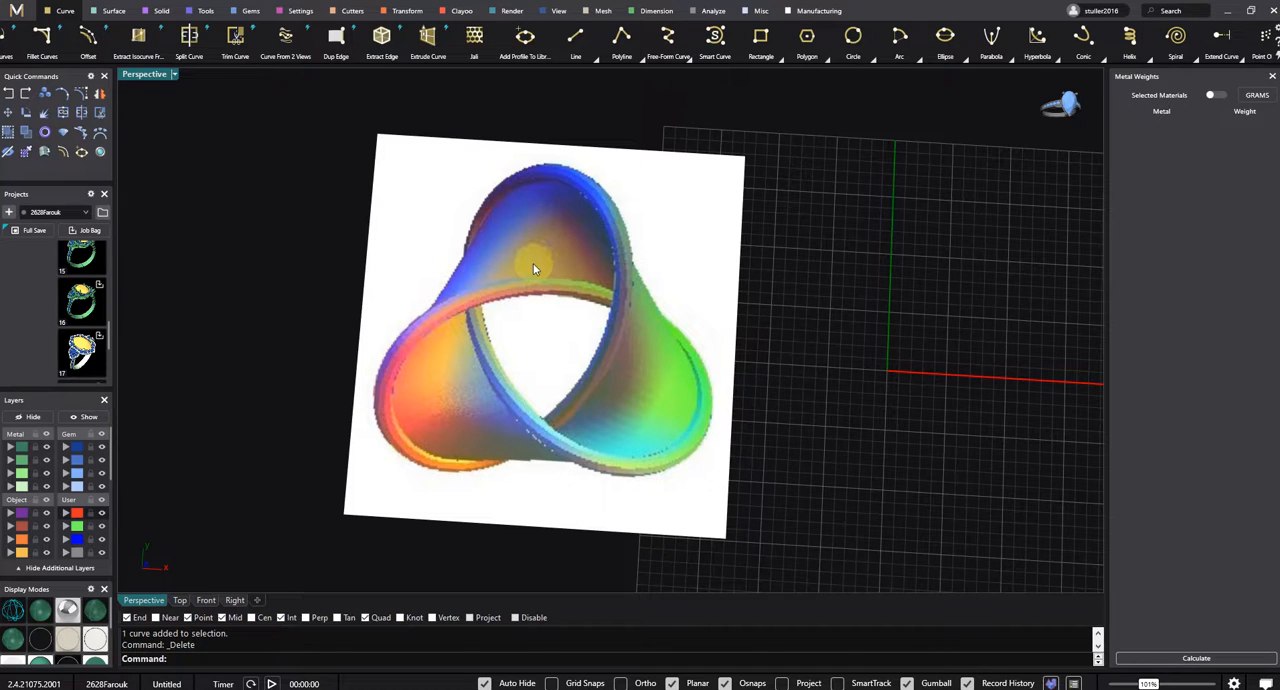
pyautogui.moveTo(636, 369)
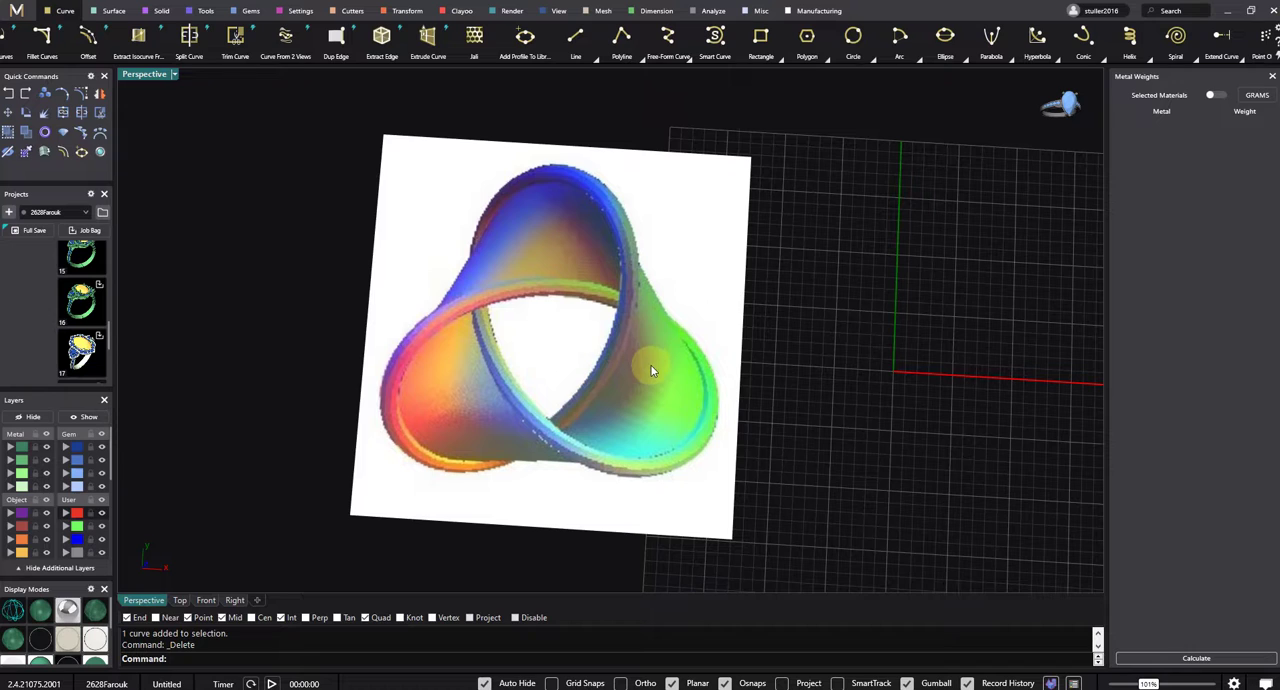
pyautogui.moveTo(640, 447)
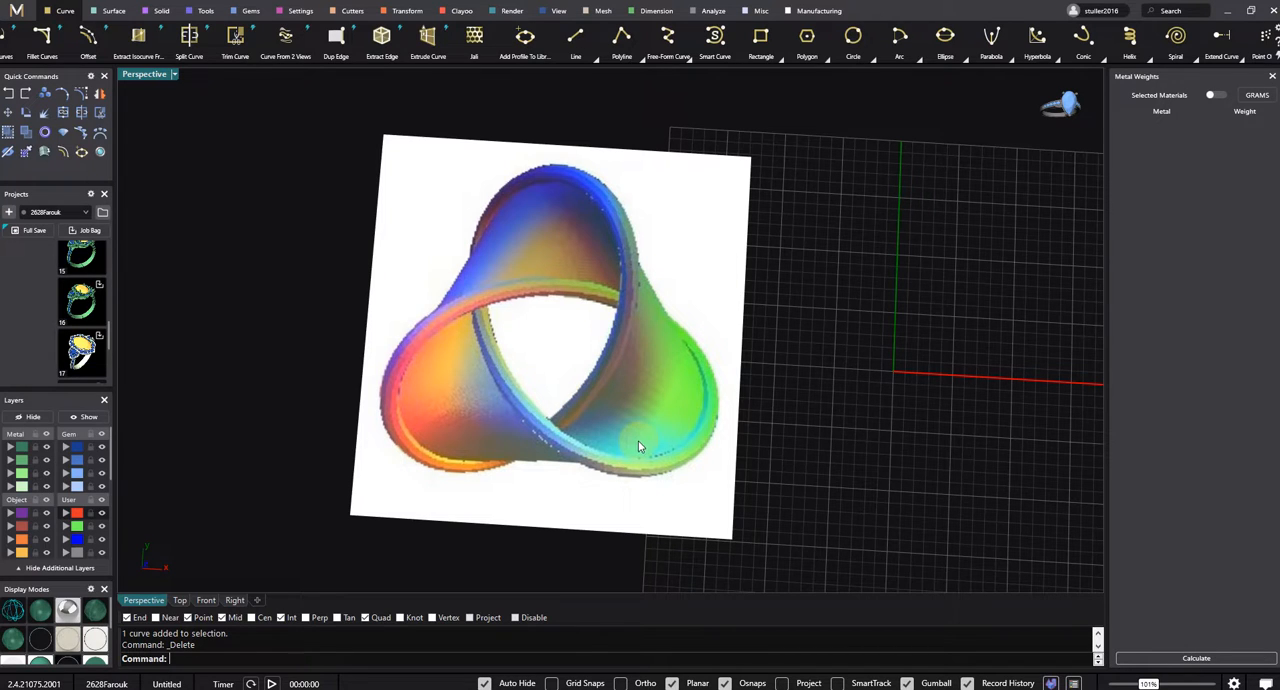
pyautogui.moveTo(647, 437)
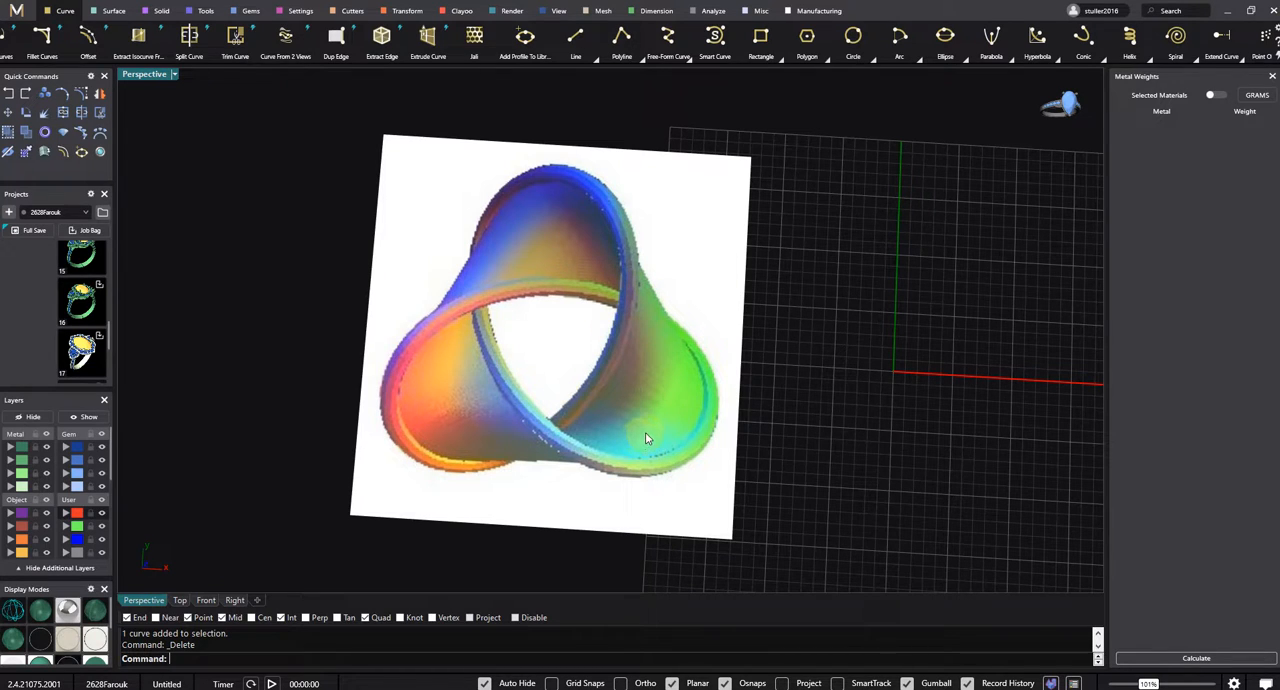
pyautogui.moveTo(641, 421)
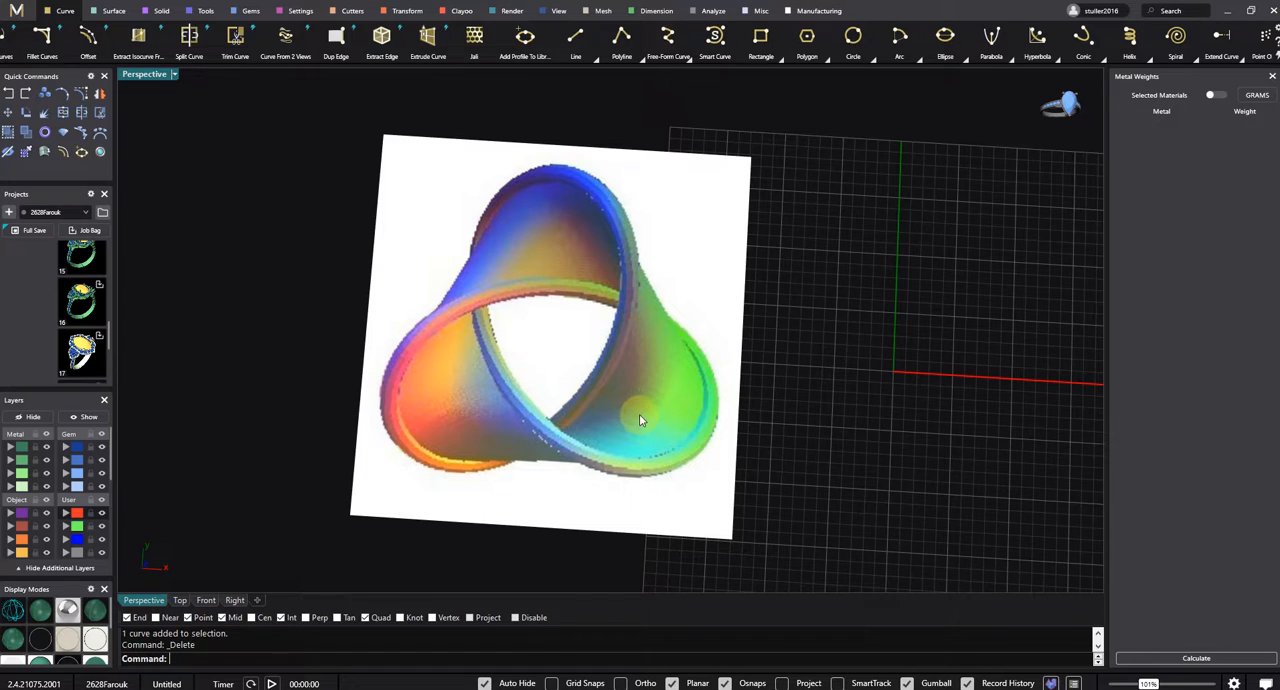
pyautogui.moveTo(630, 413)
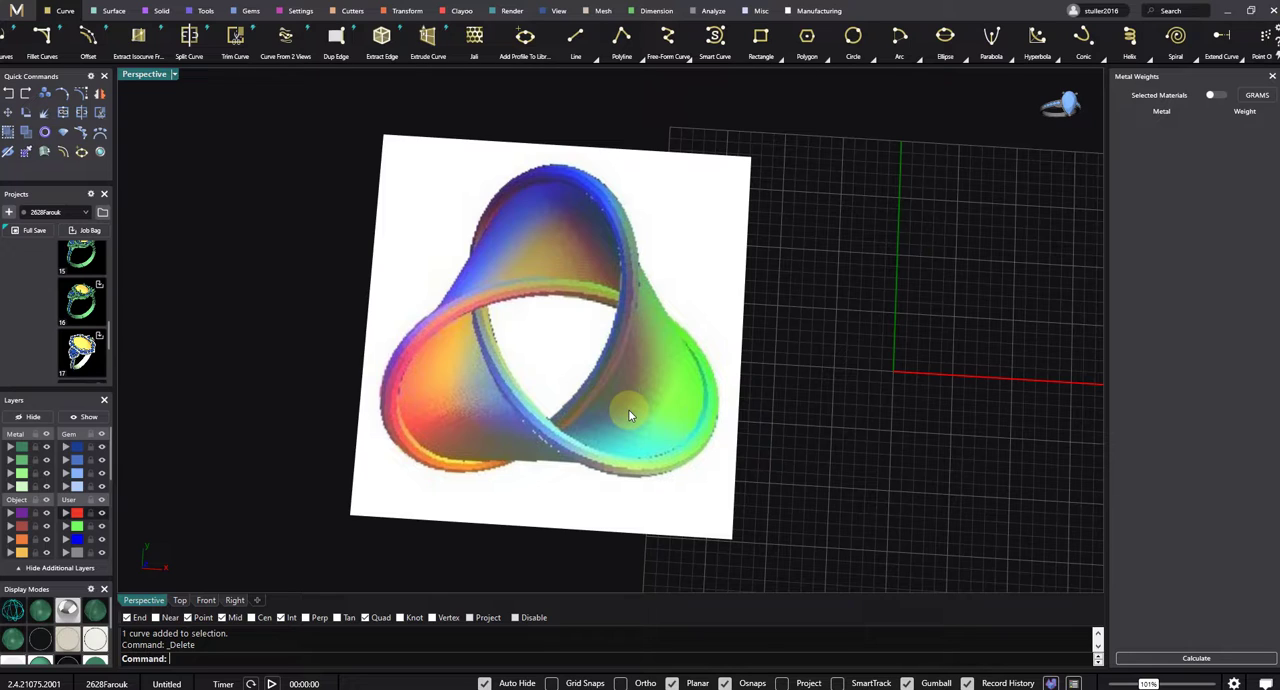
pyautogui.moveTo(623, 402)
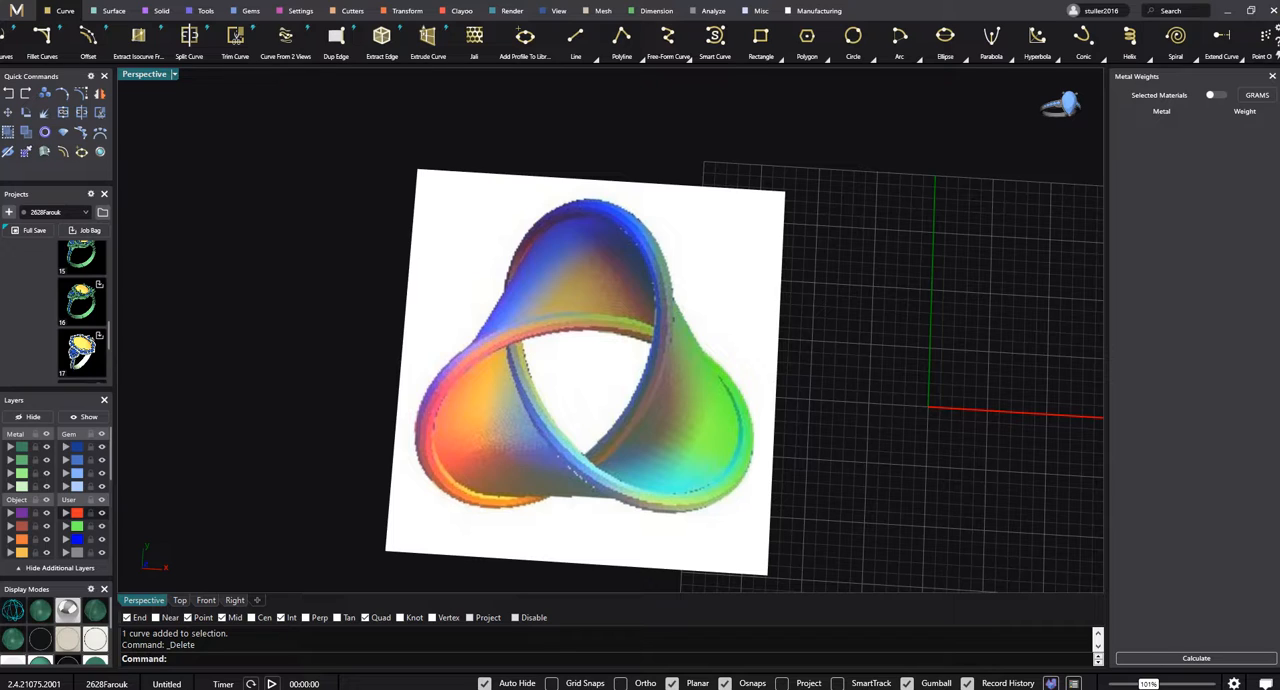
pyautogui.moveTo(710, 245)
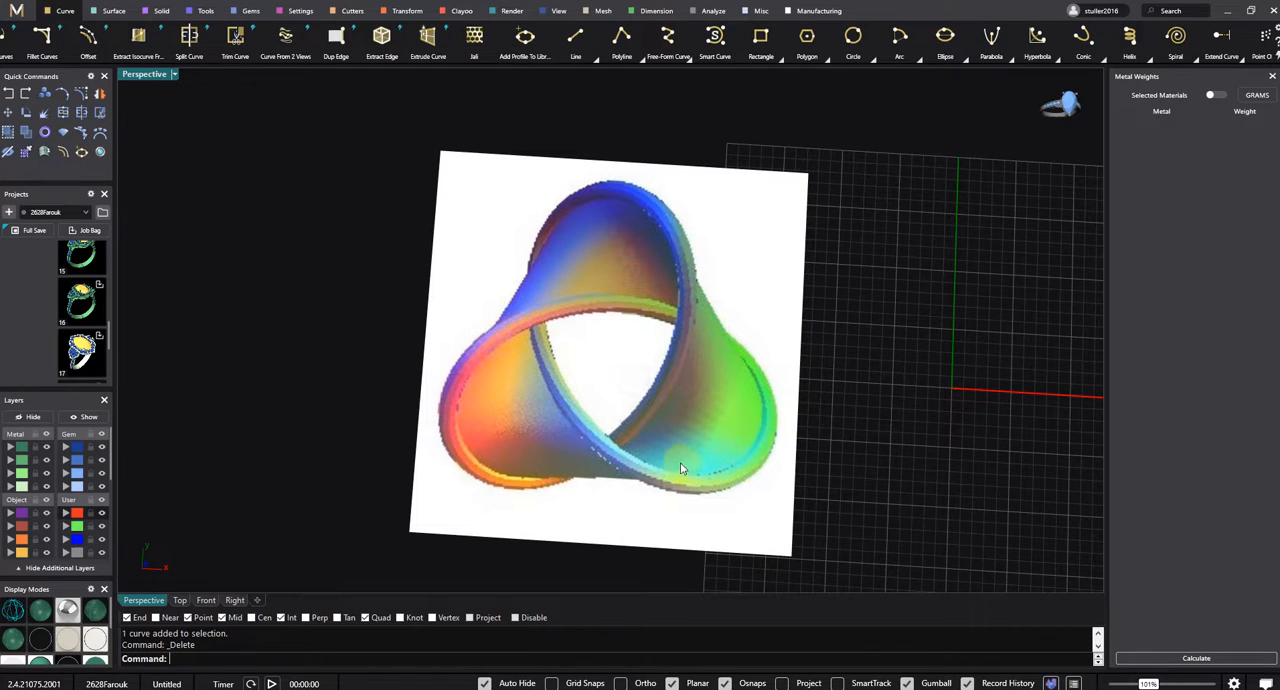
pyautogui.moveTo(690, 446)
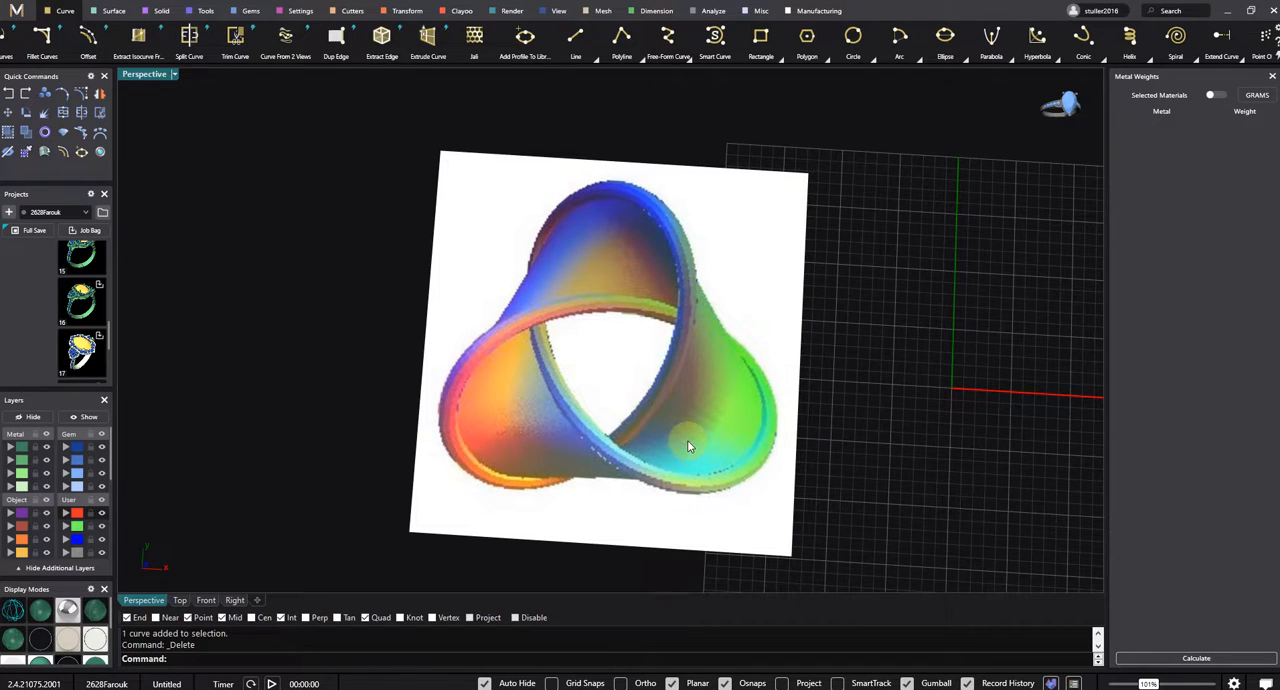
# Step: Adjust the view and draw a circle beside the reference picture
pyautogui.moveTo(688, 447); pyautogui.dragTo(600, 412)
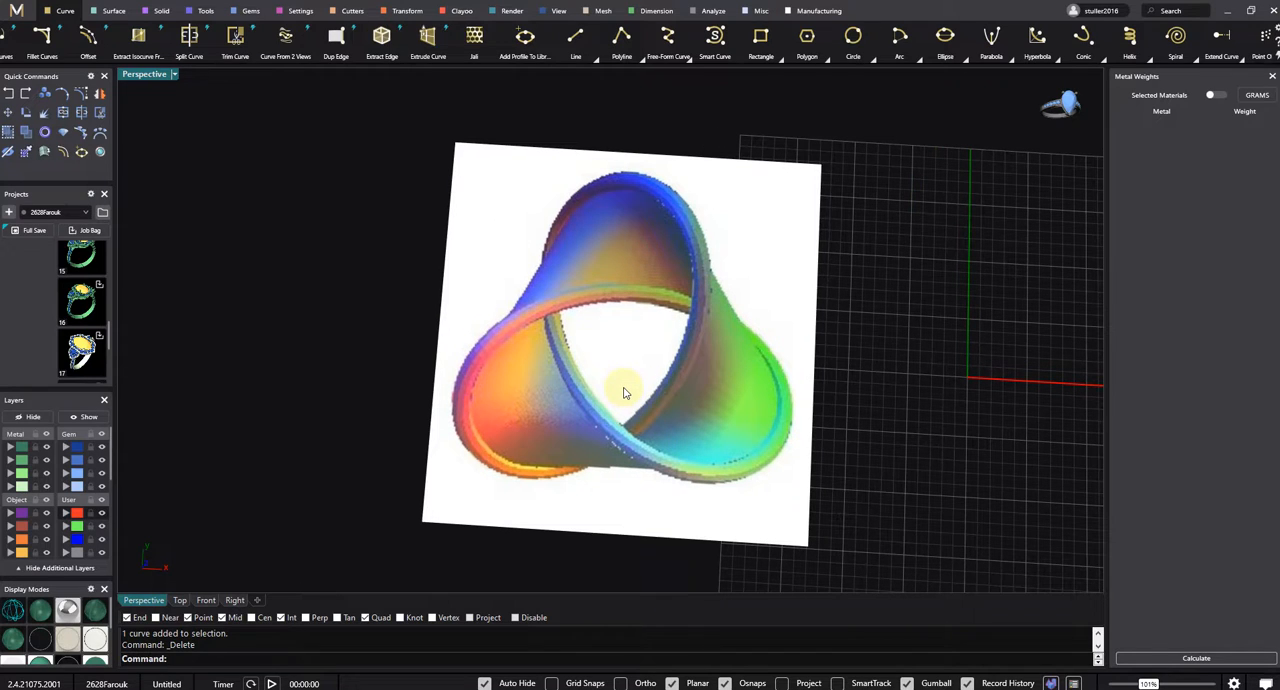
pyautogui.moveTo(584, 477)
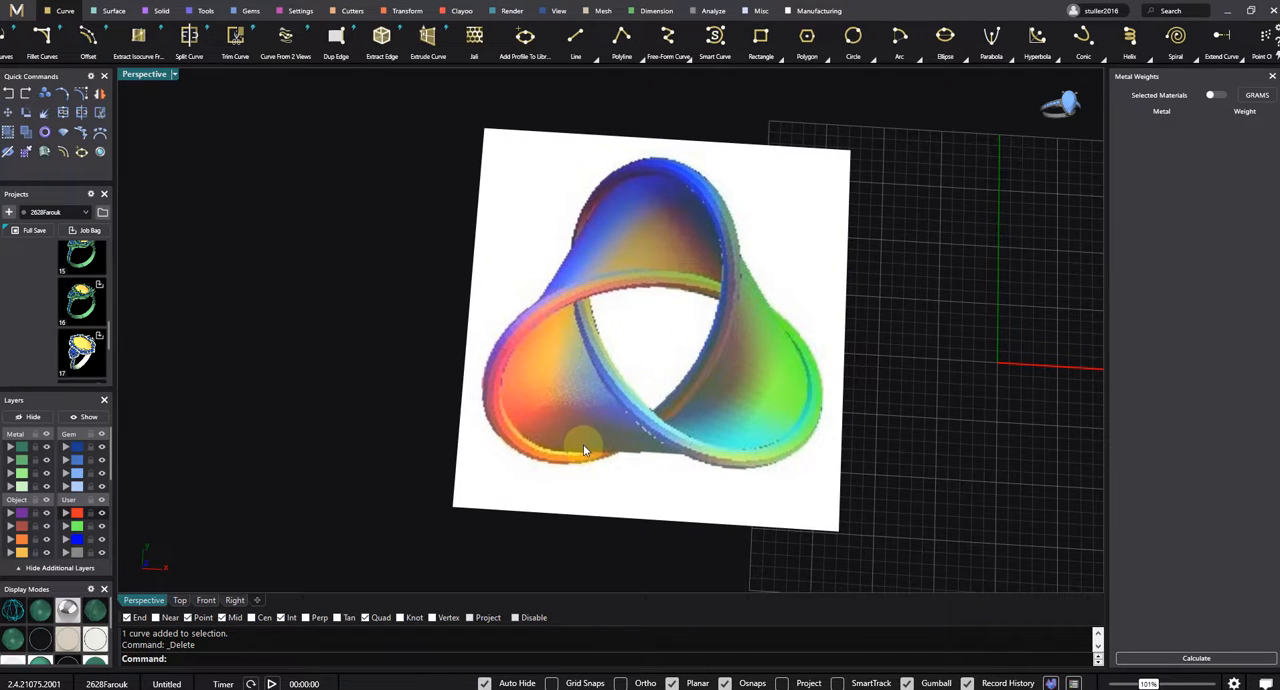
pyautogui.moveTo(585, 450); pyautogui.dragTo(705, 190)
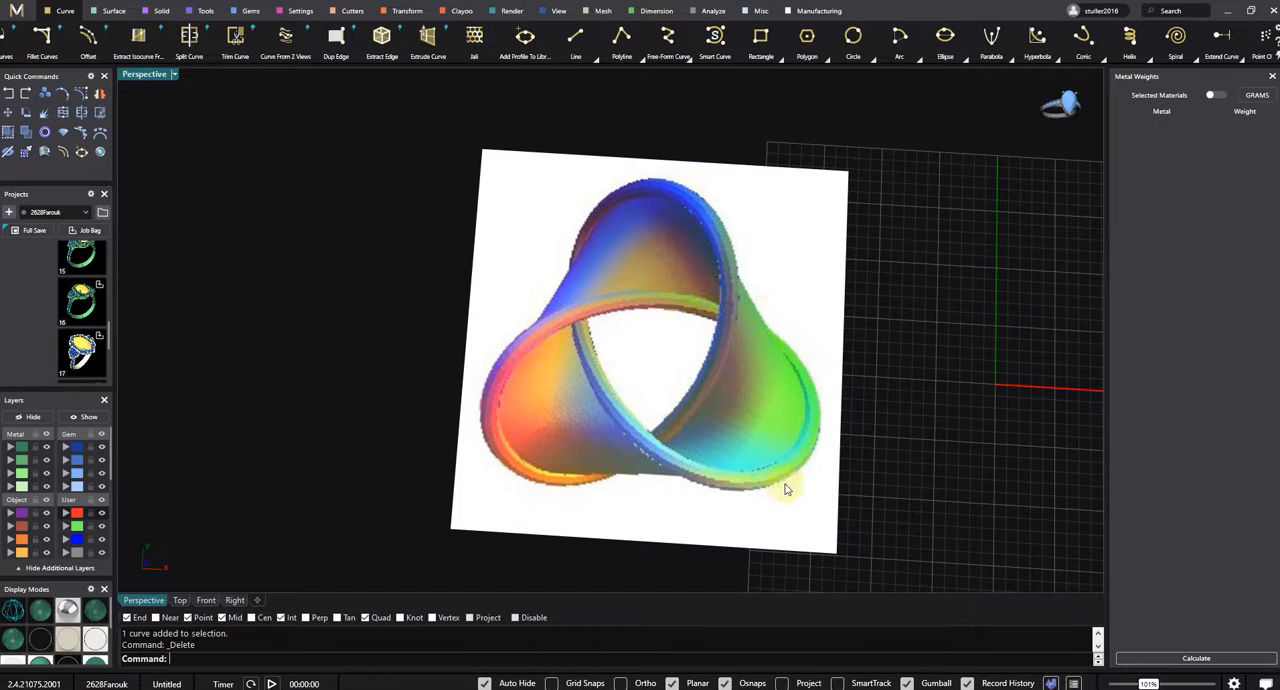
pyautogui.moveTo(638, 465)
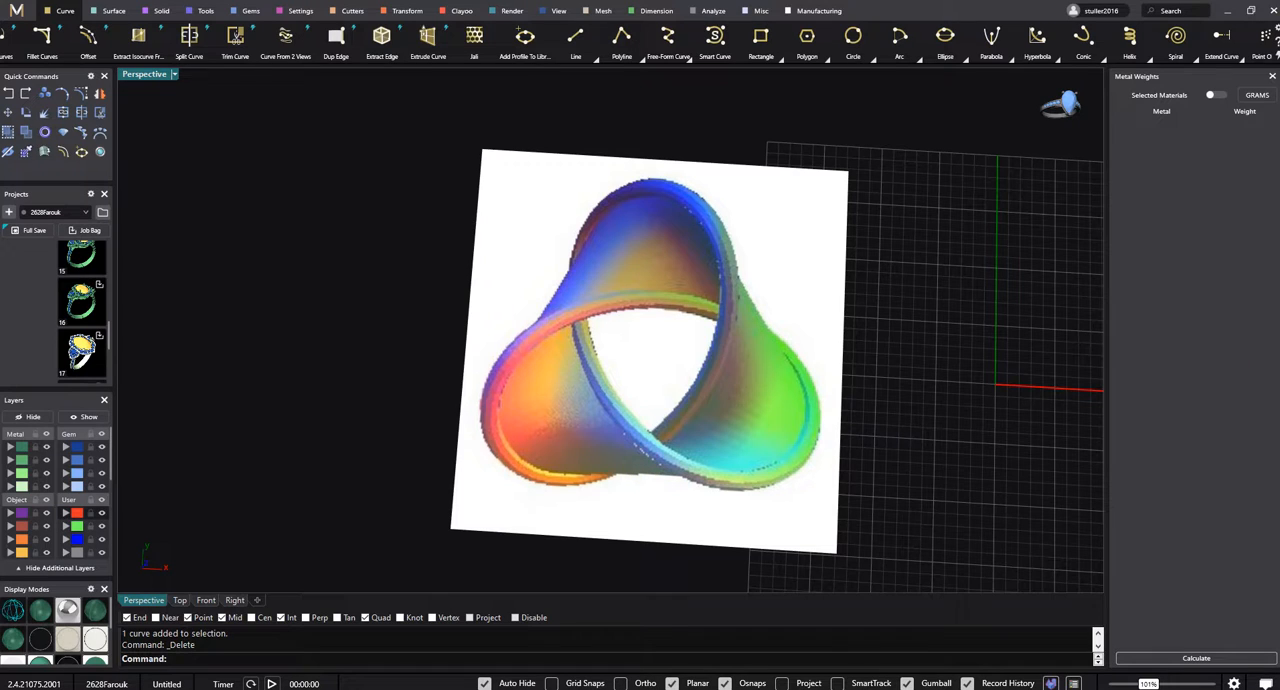
pyautogui.moveTo(1270, 542)
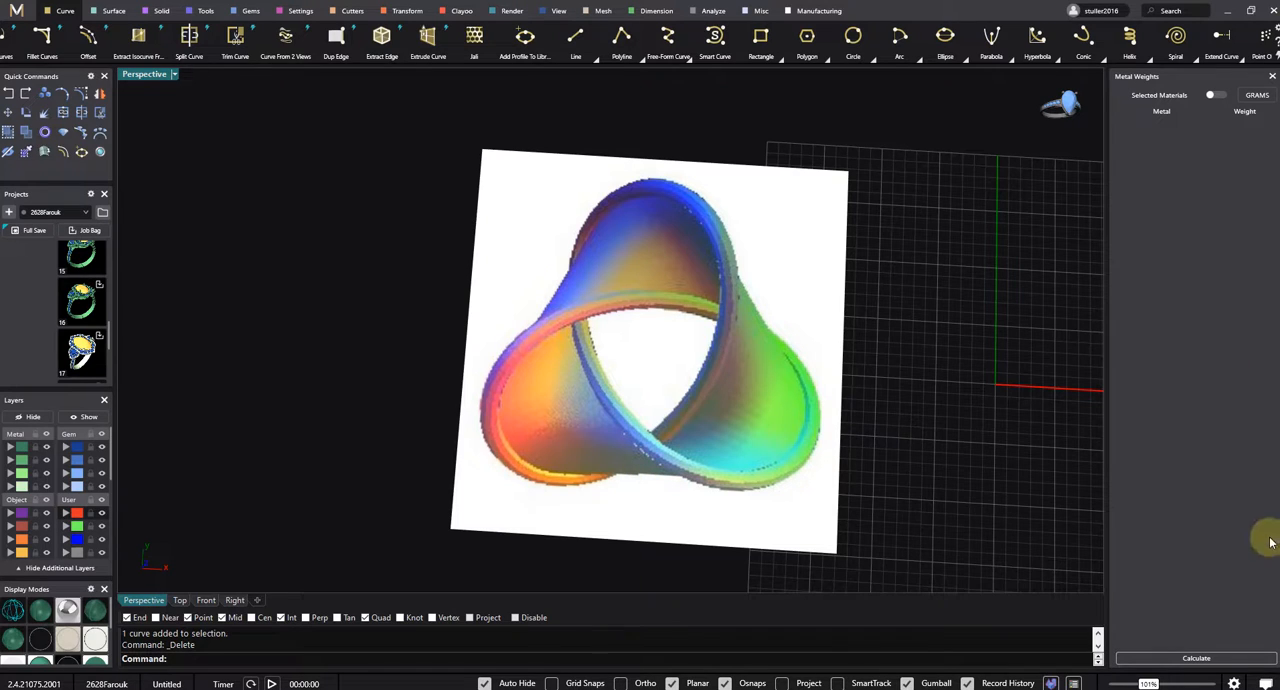
pyautogui.moveTo(607, 348)
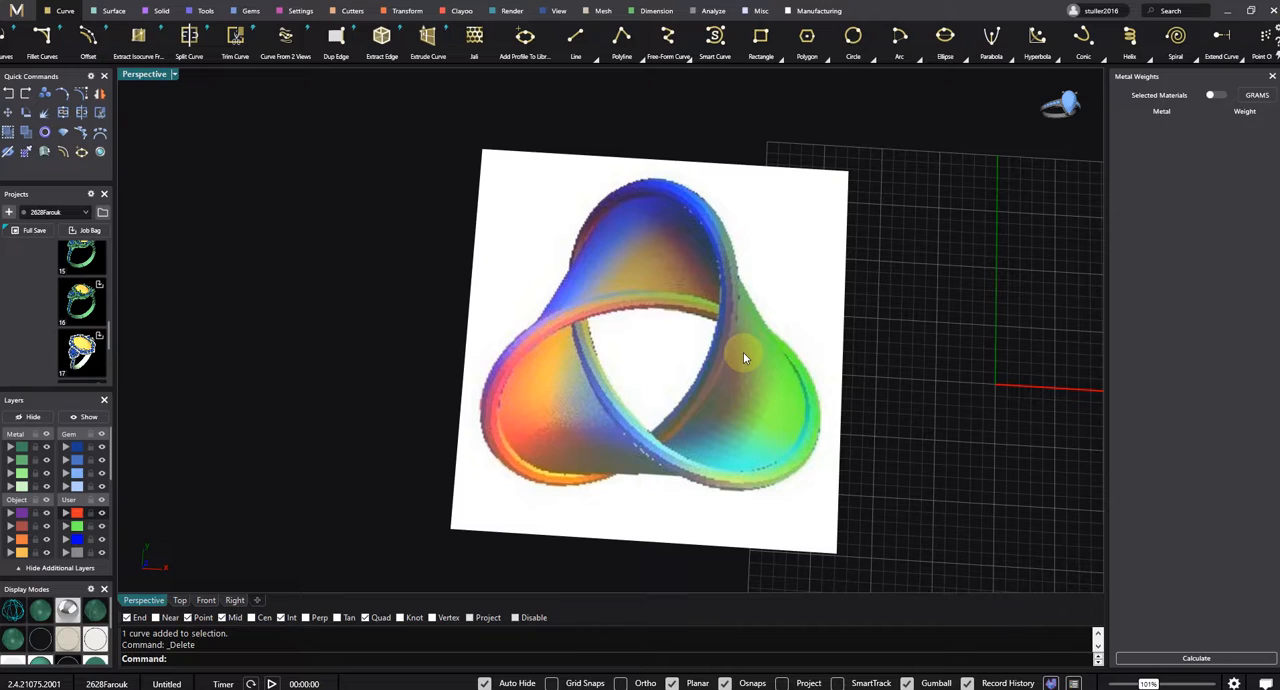
pyautogui.moveTo(596, 429)
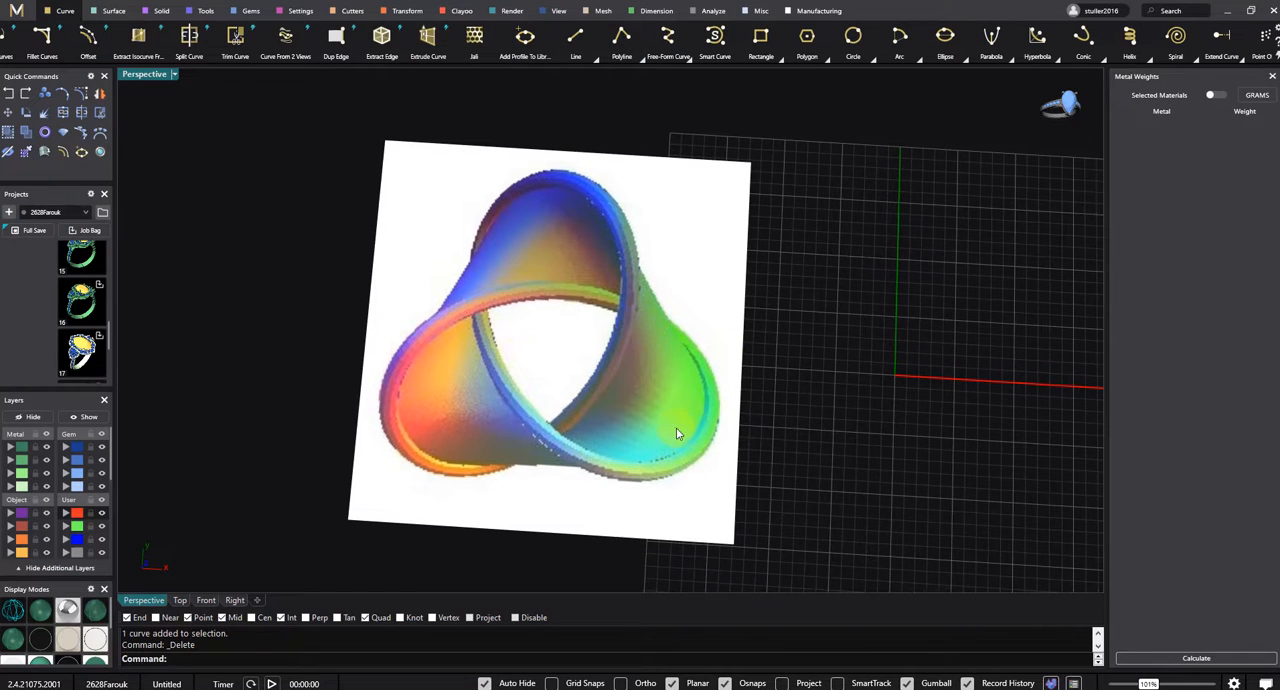
pyautogui.moveTo(670, 414)
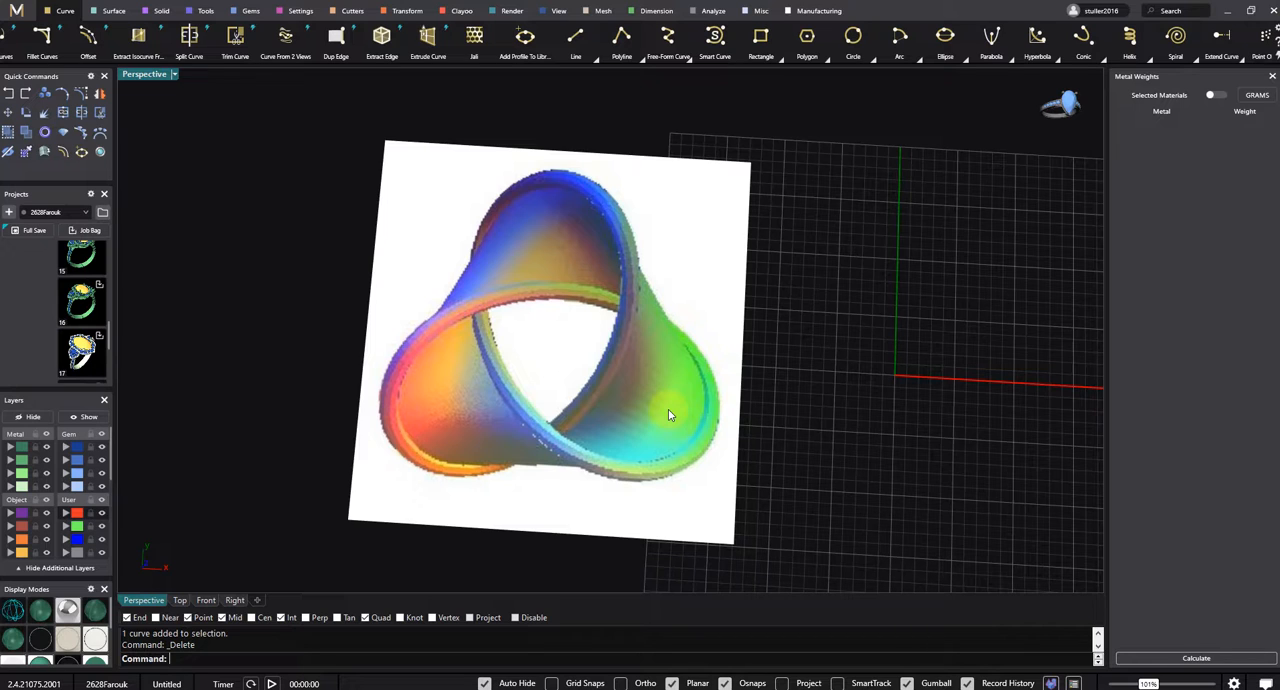
pyautogui.moveTo(670, 415); pyautogui.dragTo(700, 400)
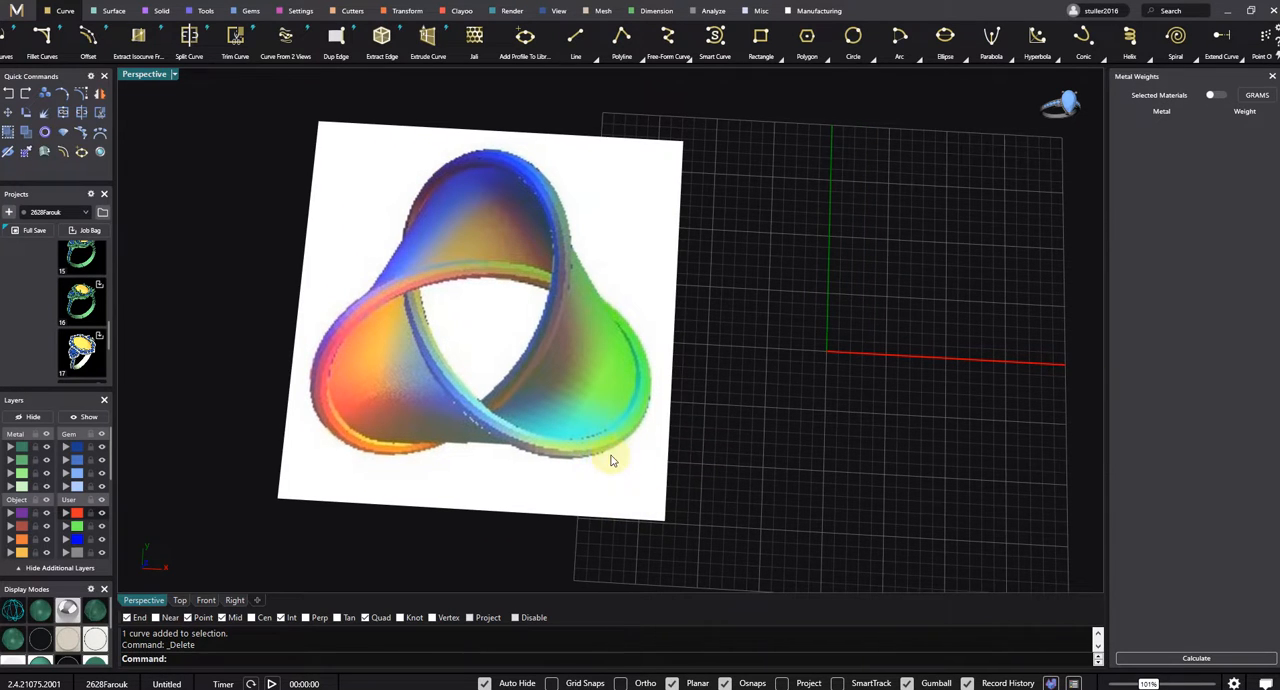
pyautogui.moveTo(613, 460); pyautogui.dragTo(819, 348)
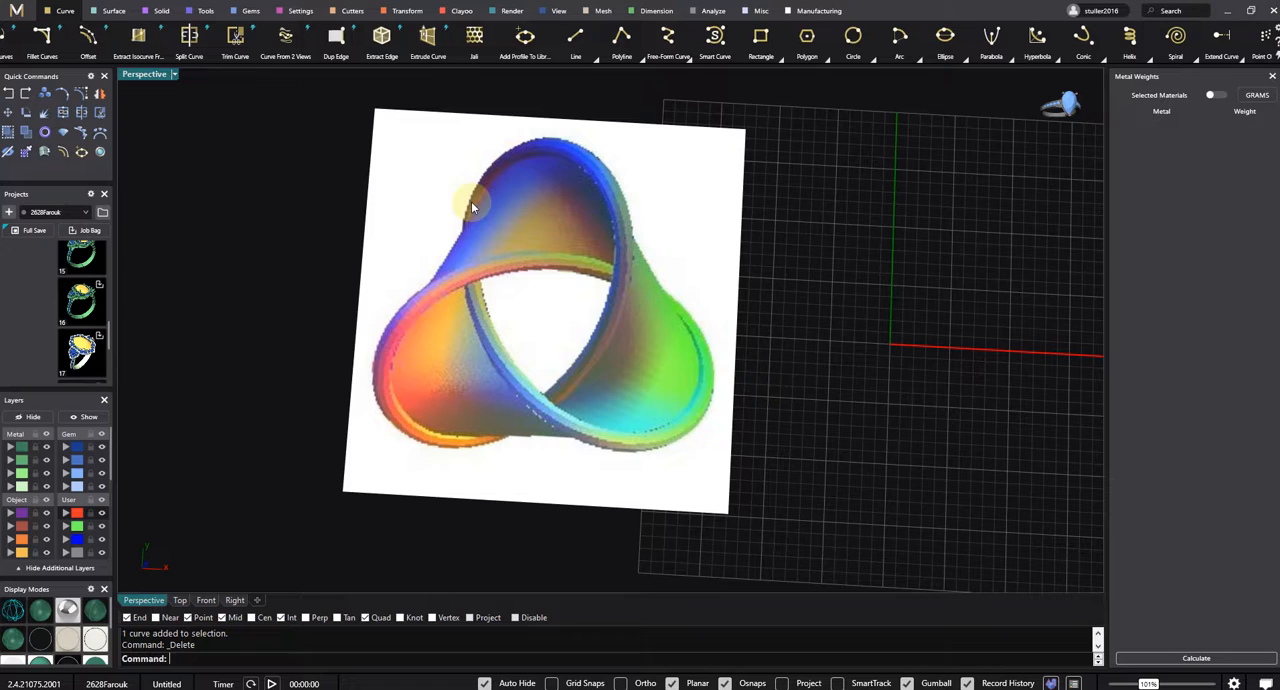
pyautogui.moveTo(607, 384)
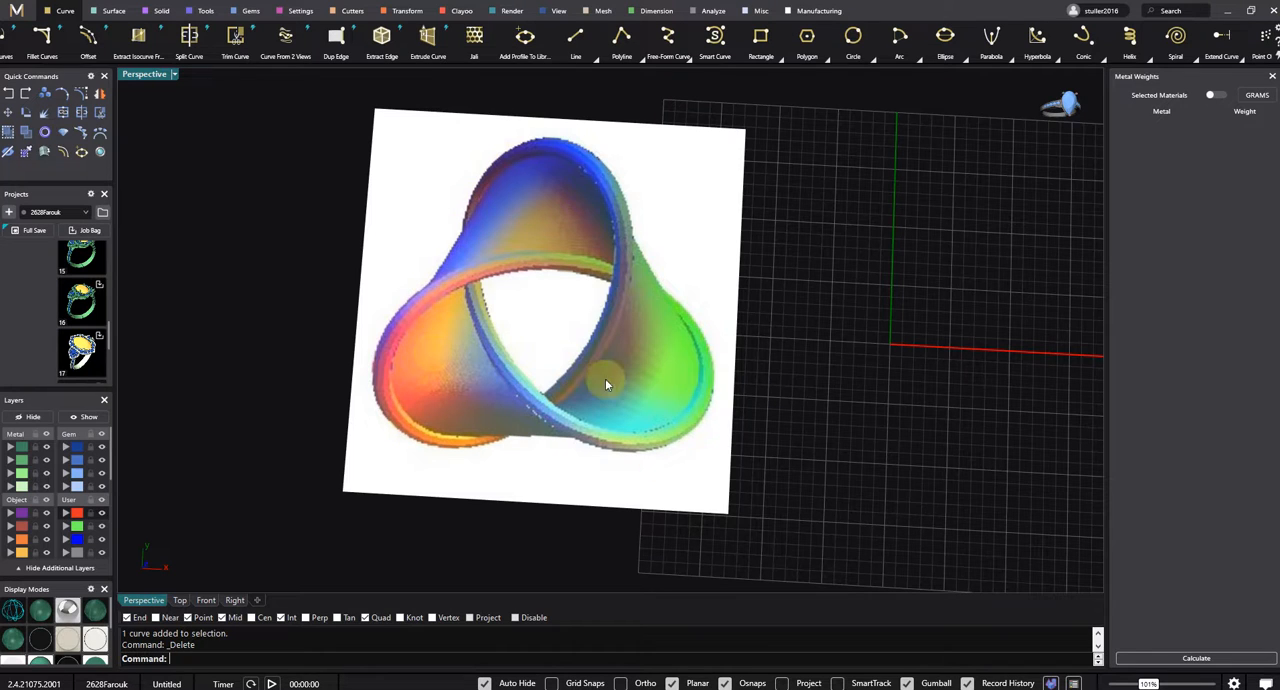
pyautogui.moveTo(635, 252)
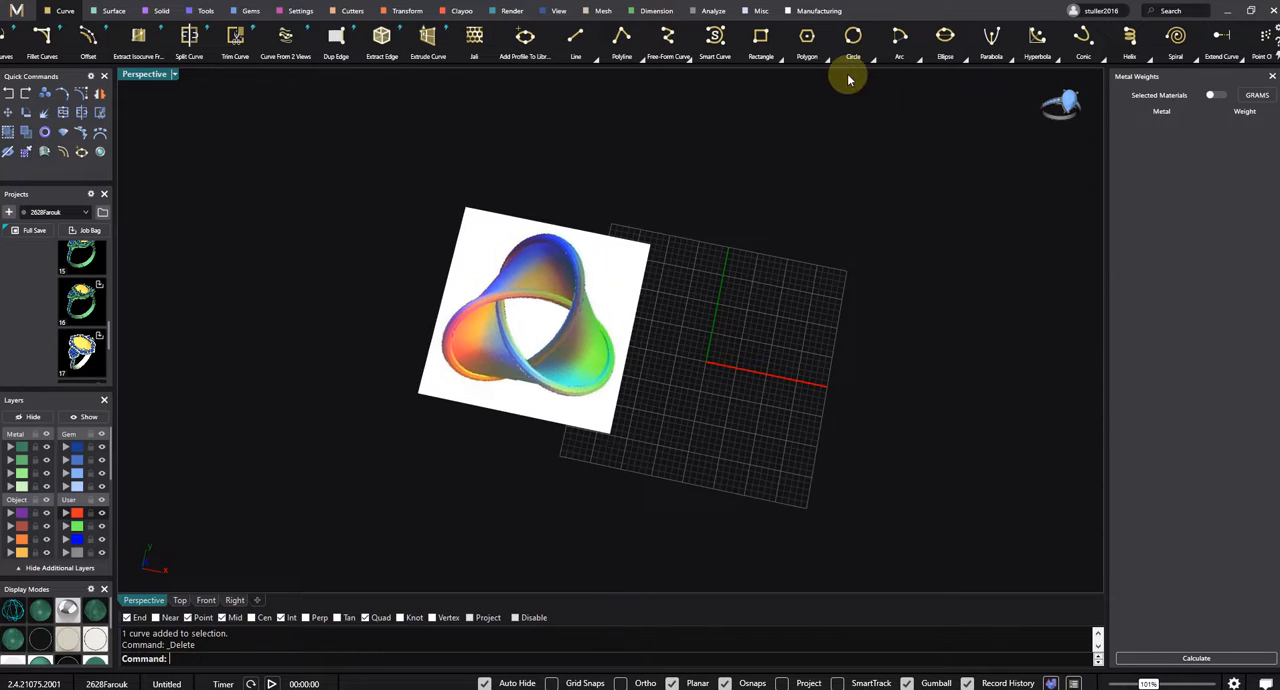
pyautogui.click(860, 40)
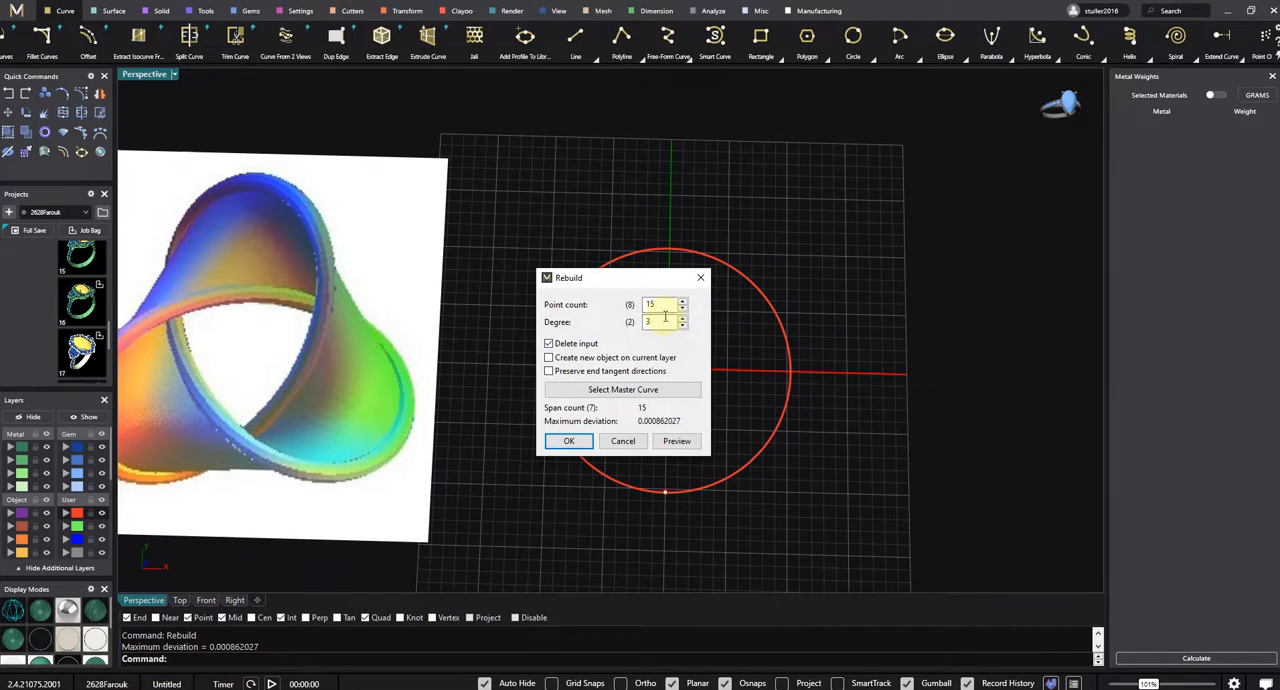
# Step: Rebuild the circle to four control points at degree 3
pyautogui.click(682, 308)
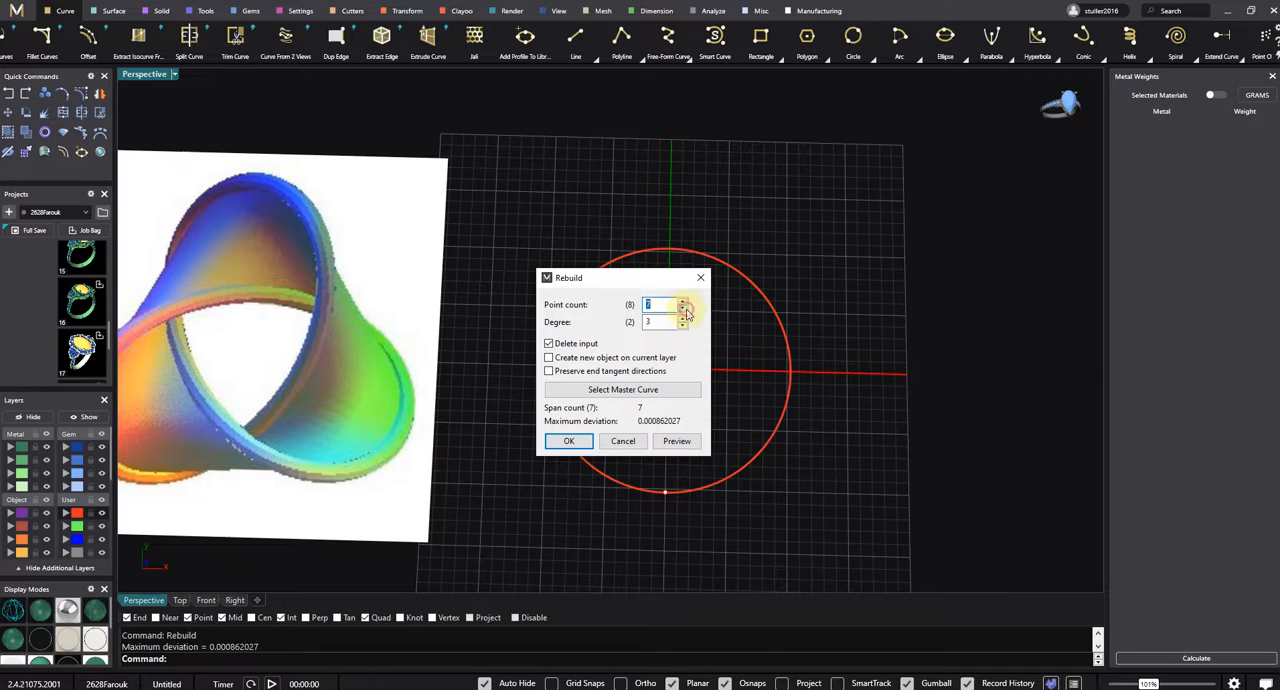
pyautogui.click(682, 309)
pyautogui.write('4')
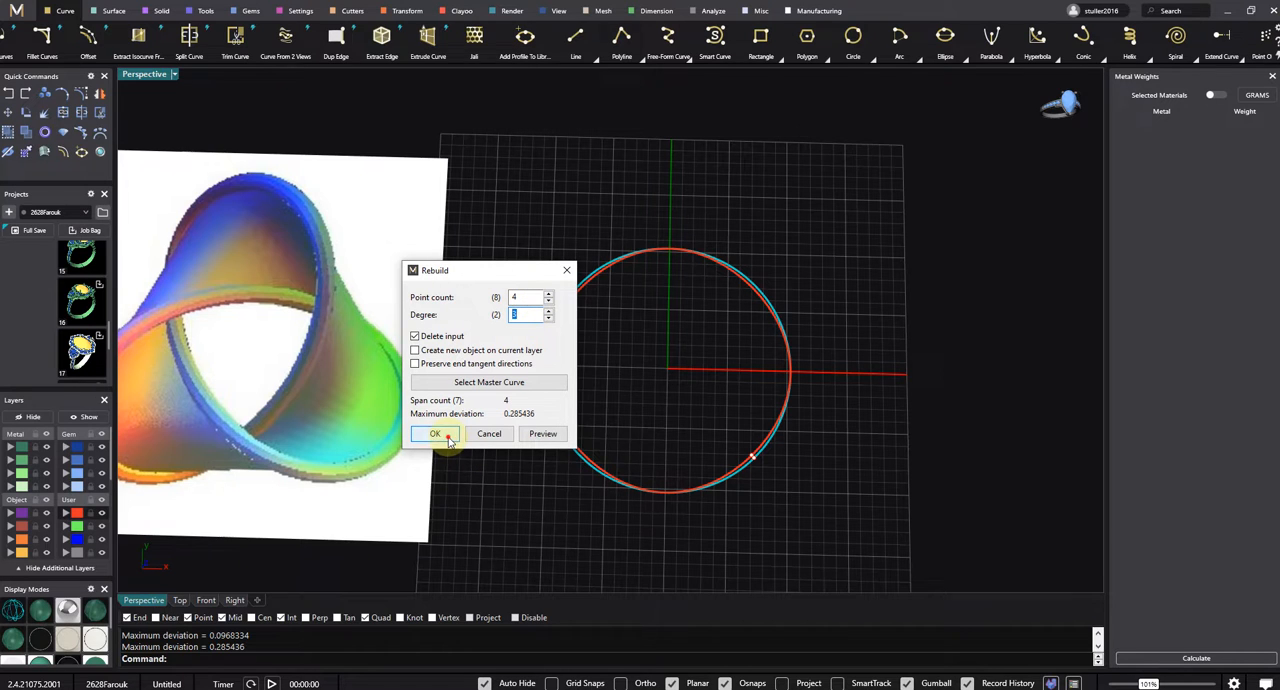
pyautogui.click(435, 434)
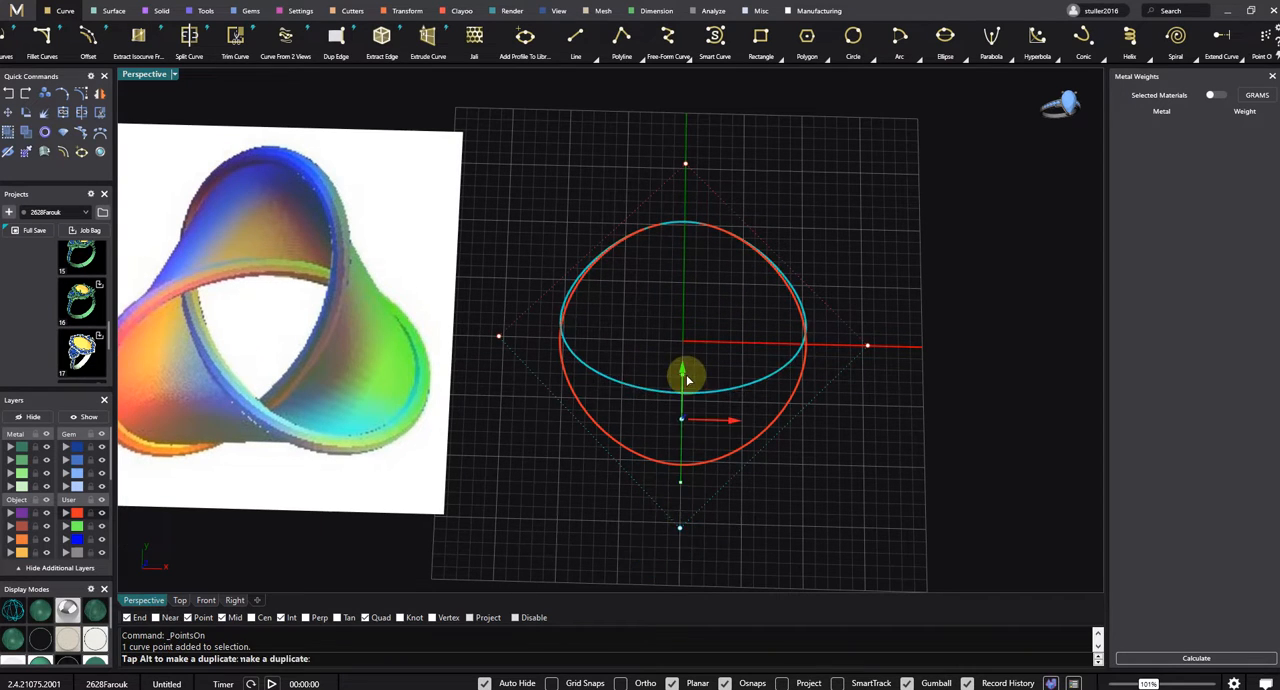
# Step: Drag two control points to flatten the circle into a rounded triangle
pyautogui.moveTo(685, 378); pyautogui.dragTo(710, 147)
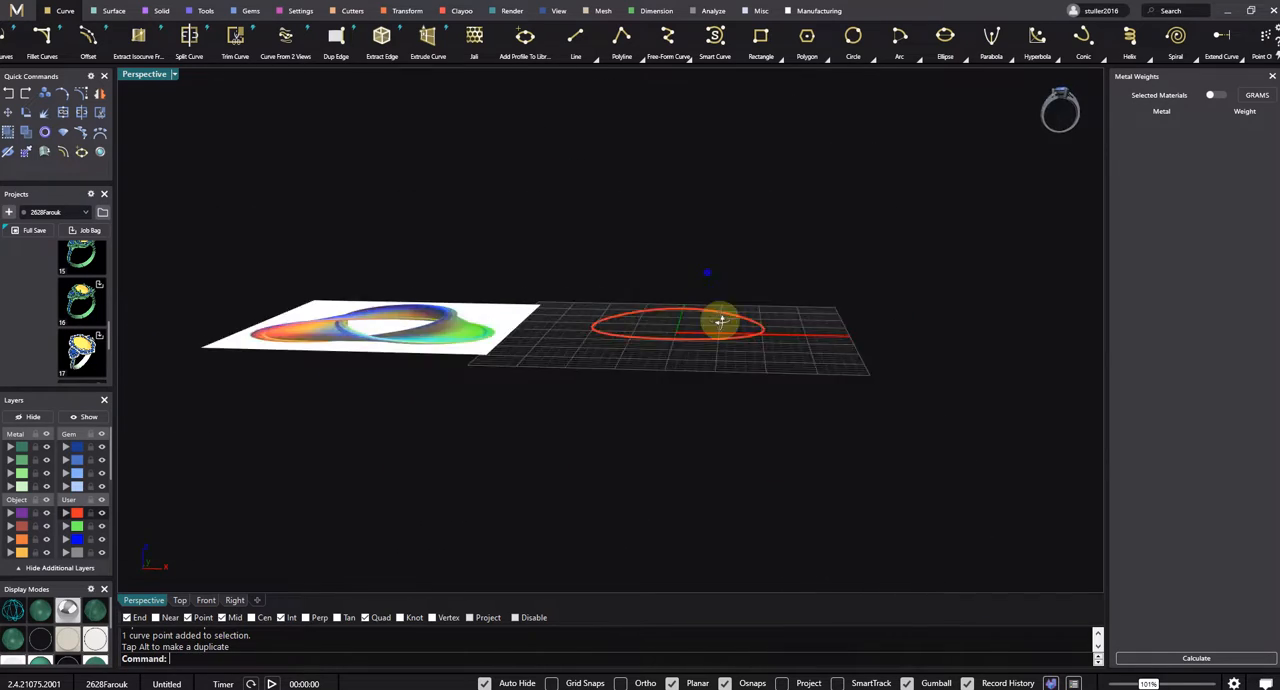
pyautogui.moveTo(718, 320); pyautogui.dragTo(789, 283)
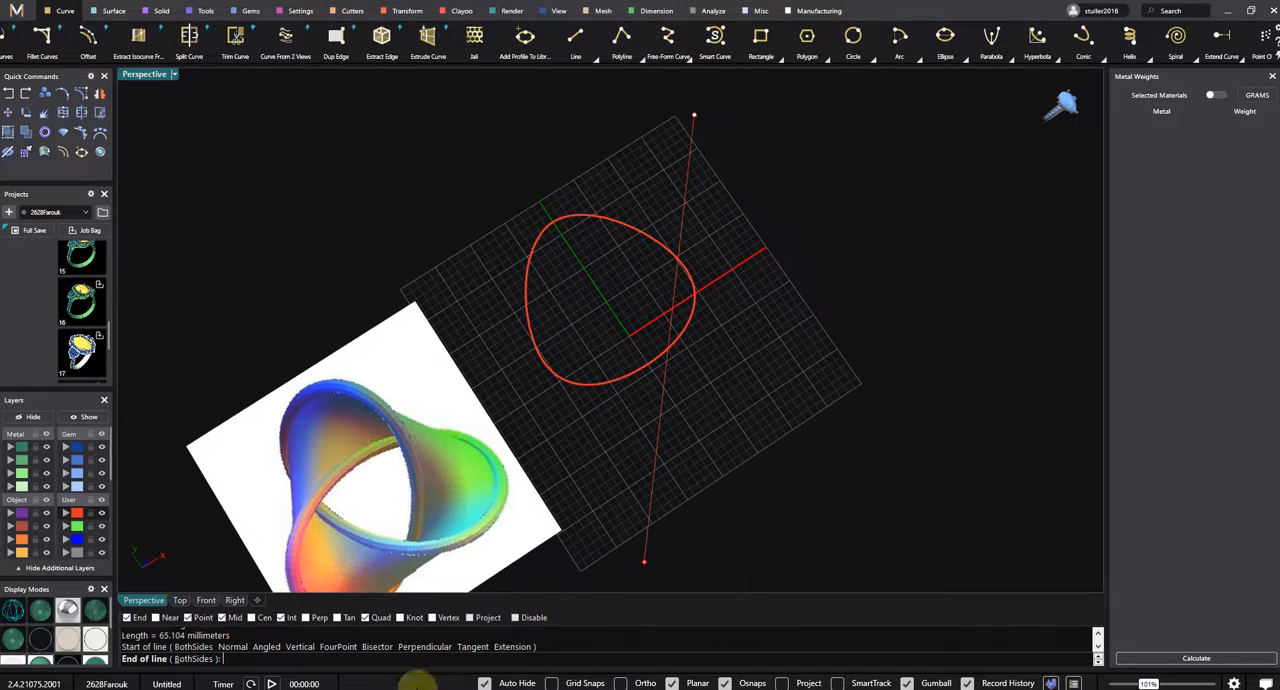
# Step: Draw a 65 mm straight line beside the rounded triangle
pyautogui.write('65.104')
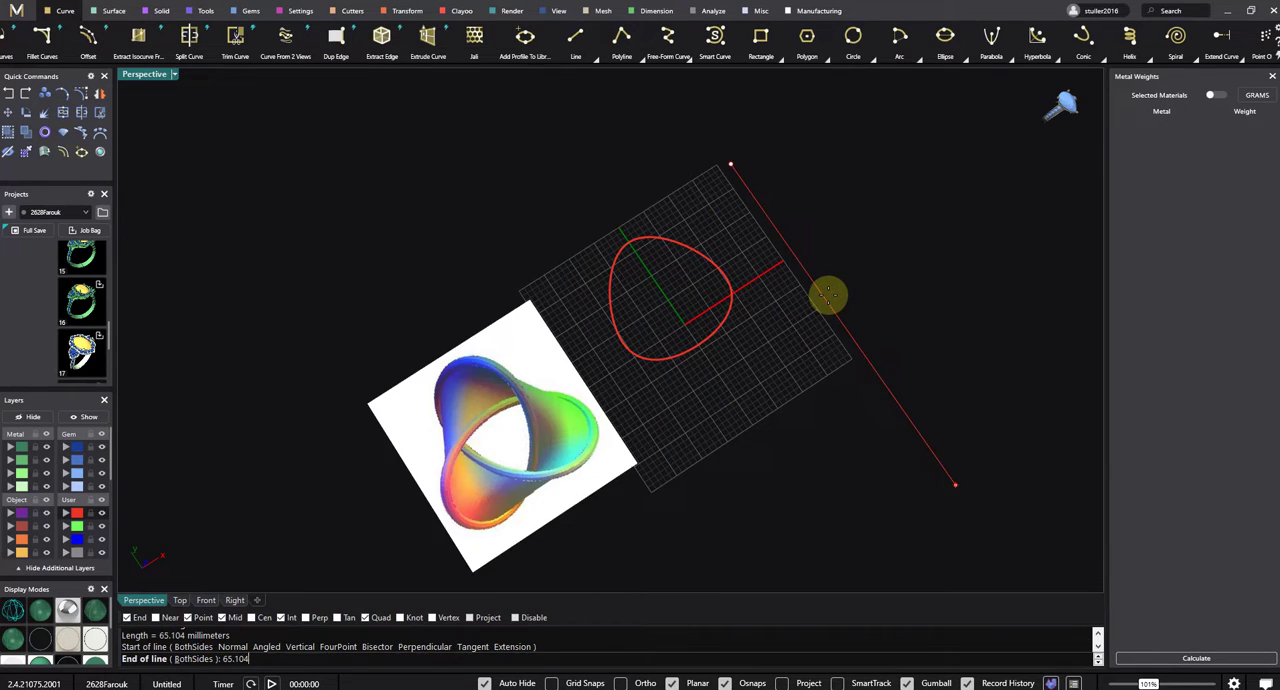
pyautogui.click(828, 295)
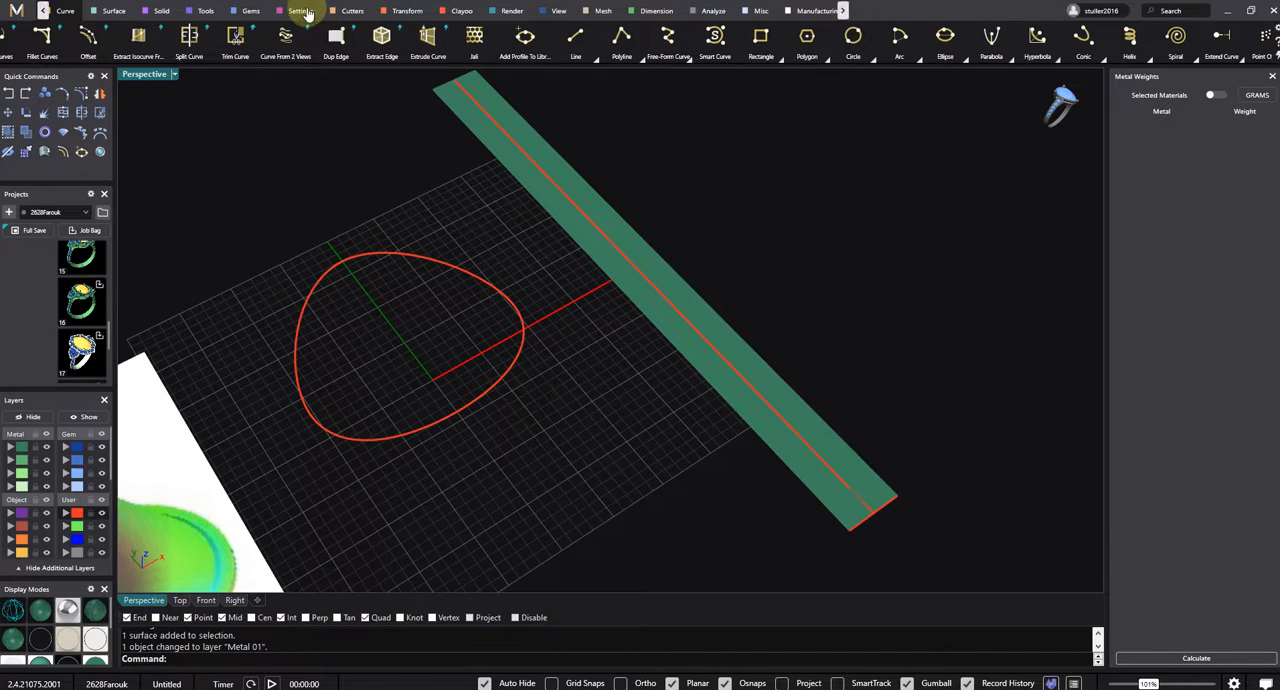
# Step: Twist the flat strip along its length into a spiralling ribbon
pyautogui.click(418, 11)
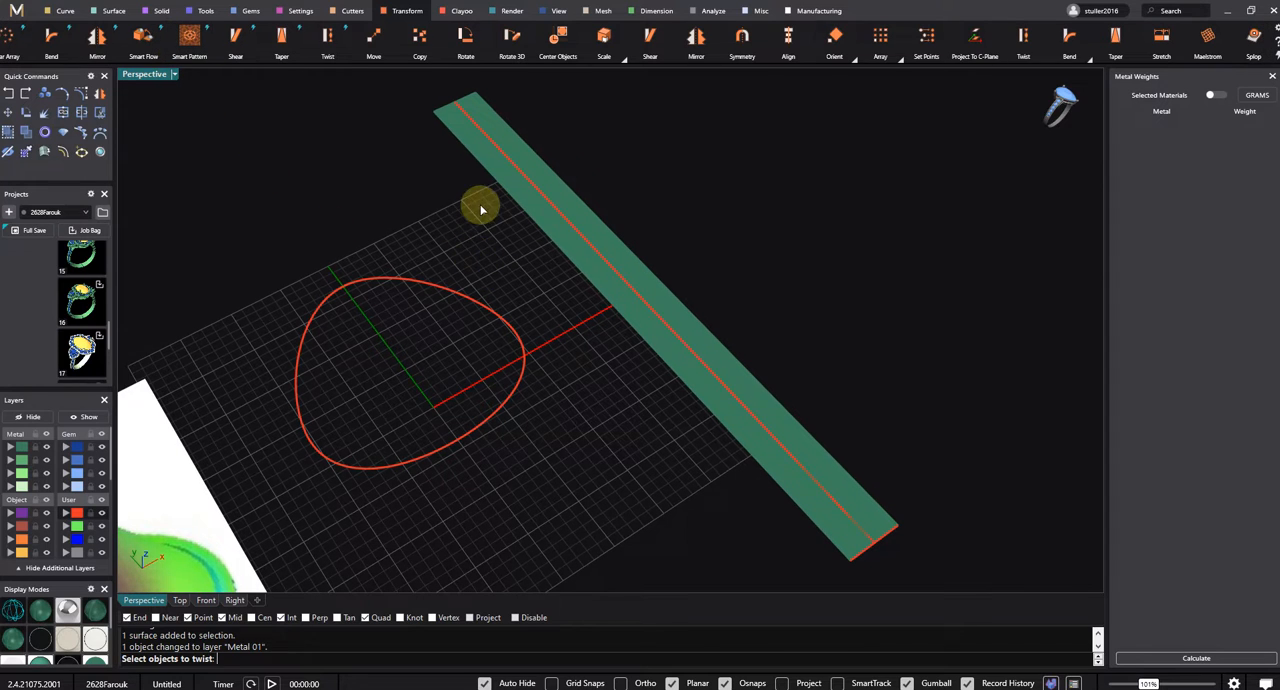
pyautogui.moveTo(588, 212)
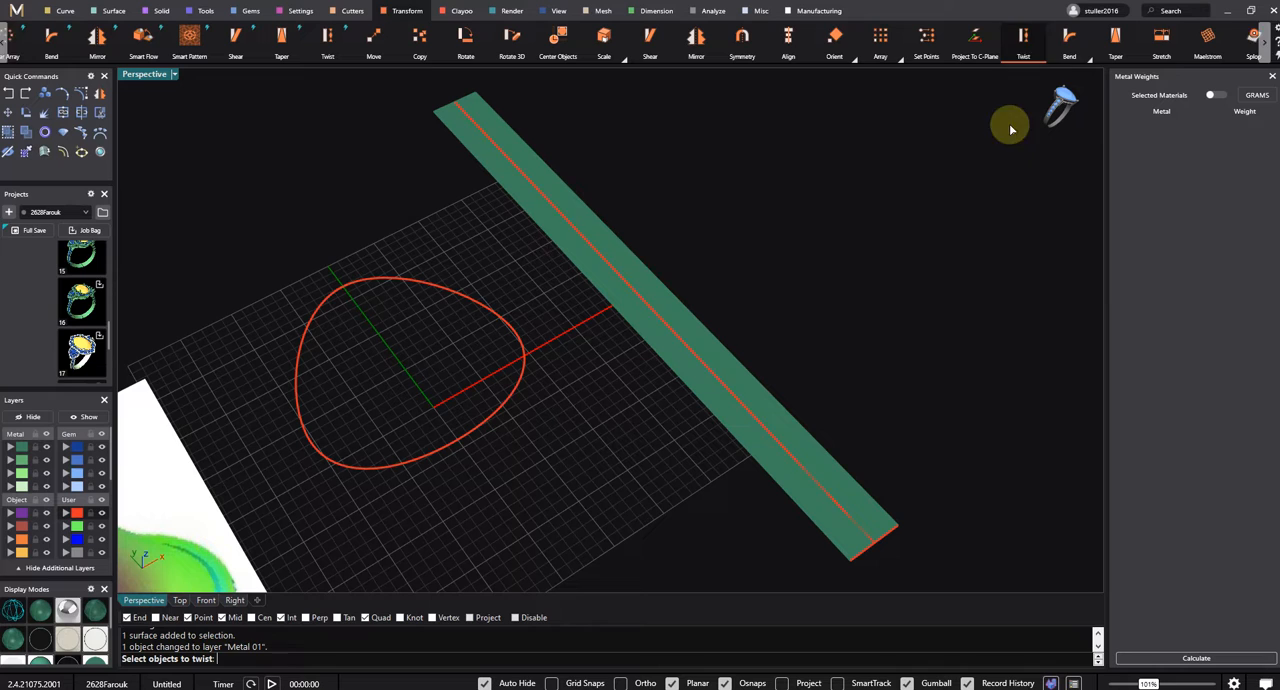
pyautogui.moveTo(610, 258)
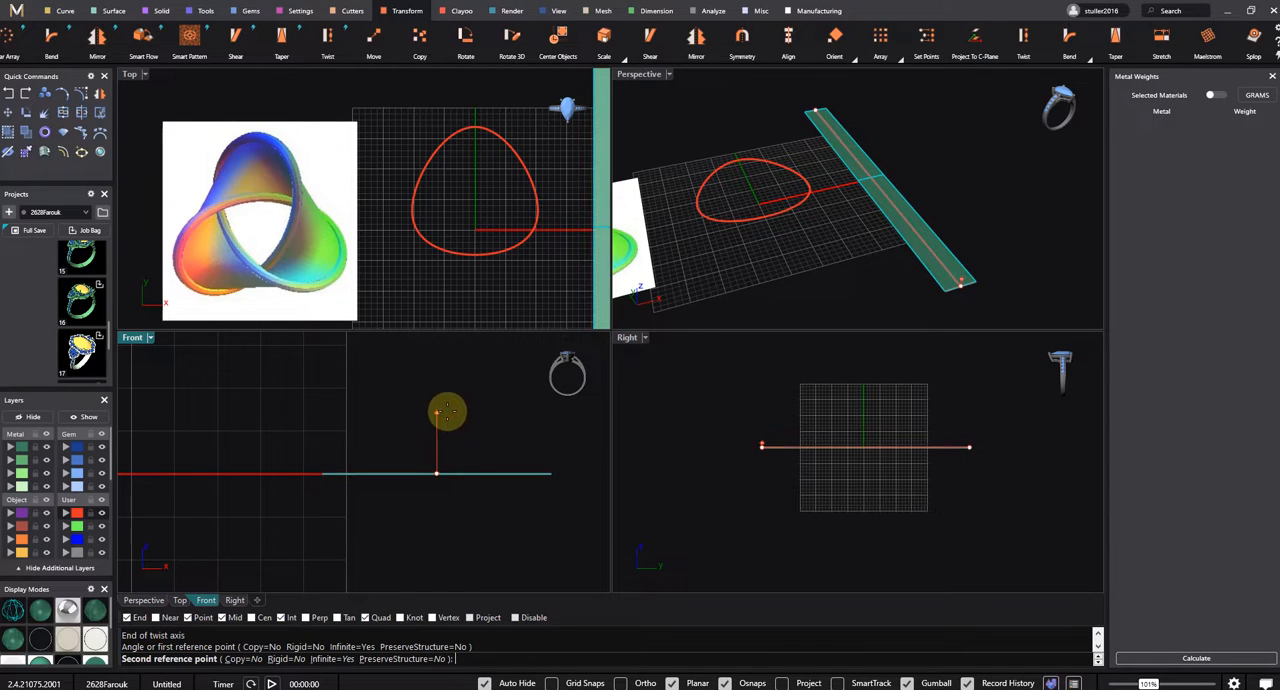
pyautogui.moveTo(447, 413); pyautogui.dragTo(447, 565)
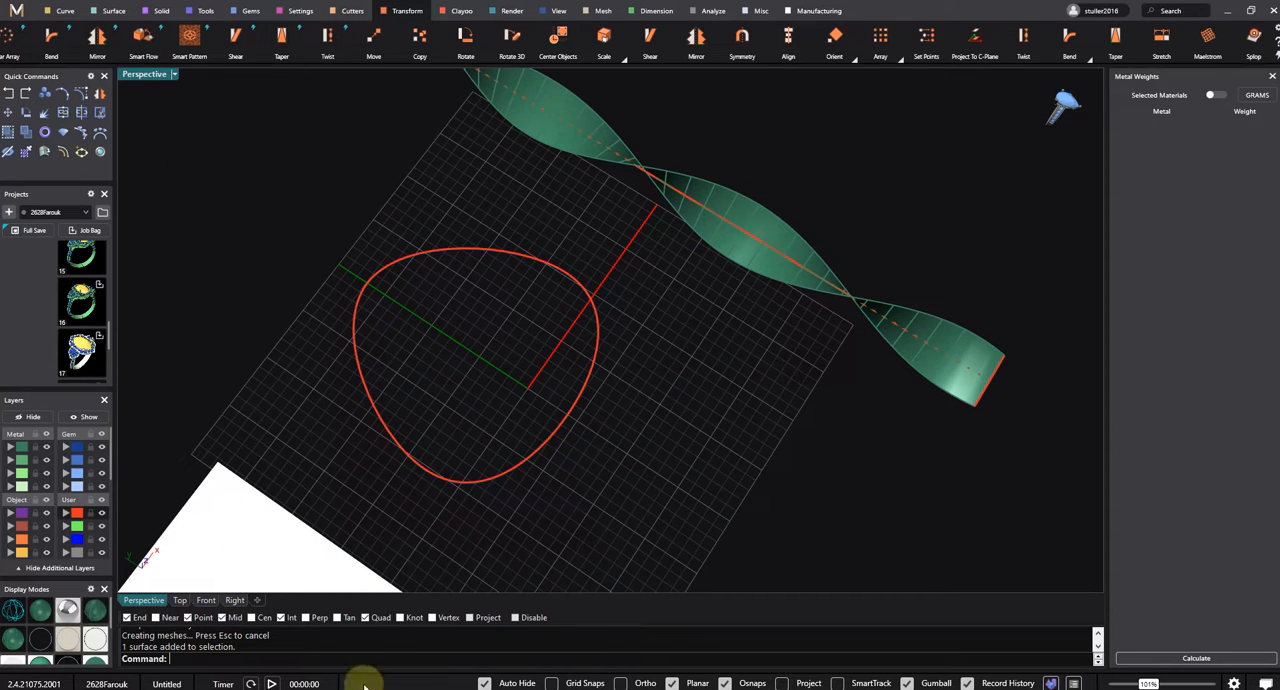
# Step: Flow the twisted strip along the triangle curve and move the knot curve to another layer
pyautogui.write('Flow')
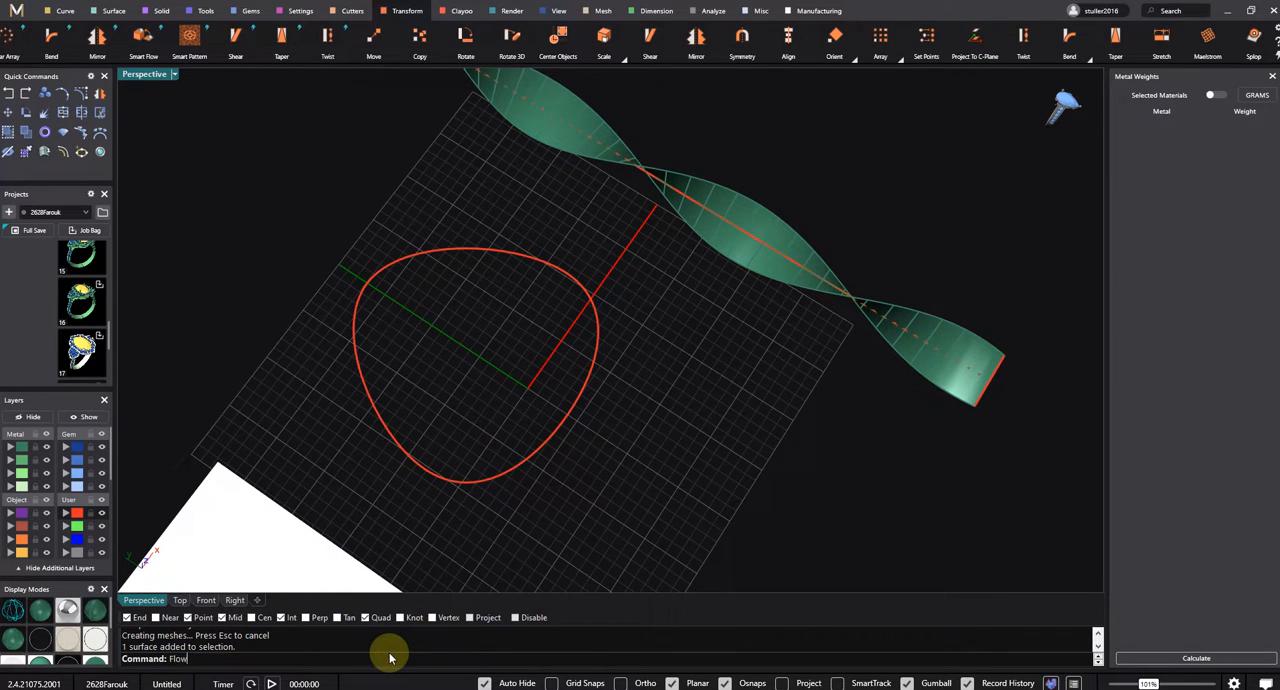
pyautogui.press('Enter')
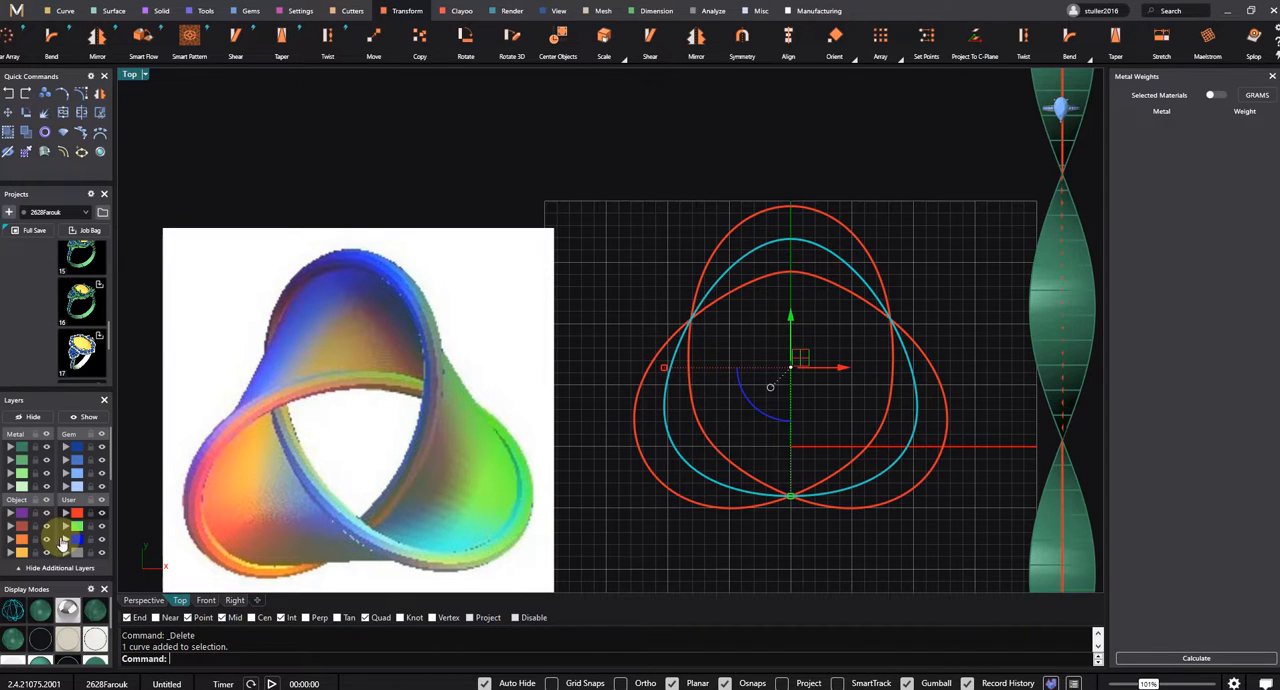
pyautogui.click(101, 540)
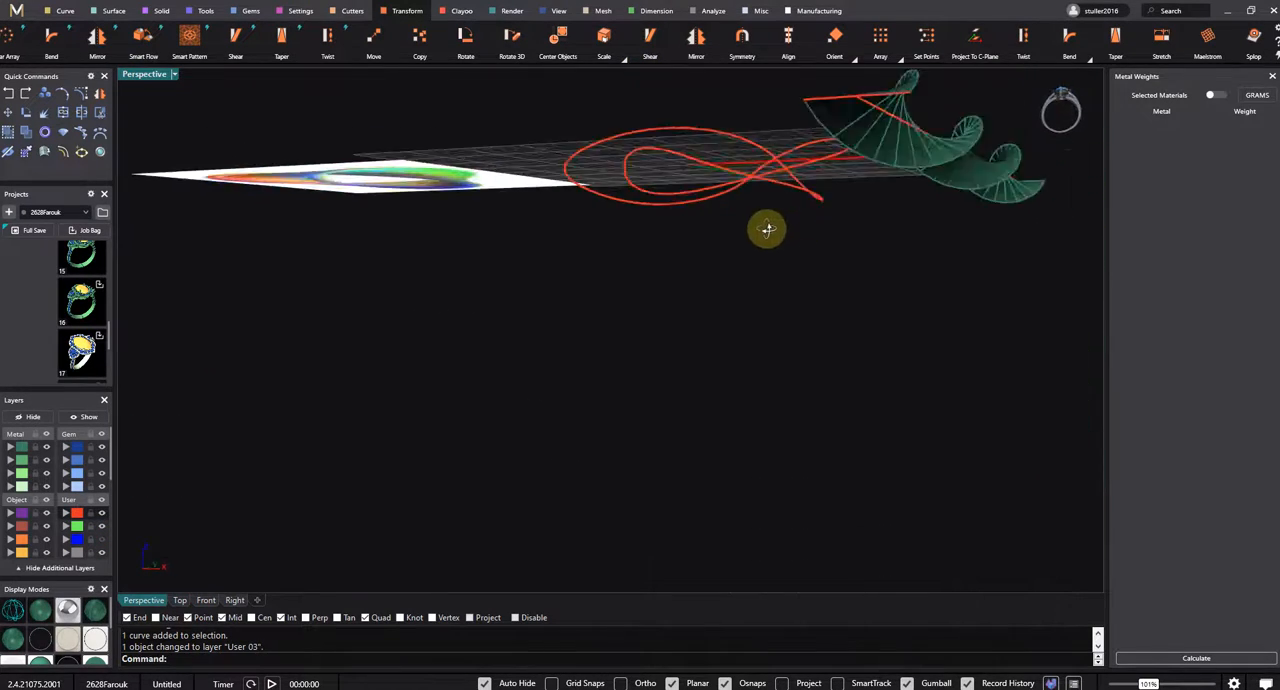
pyautogui.moveTo(768, 230); pyautogui.dragTo(876, 372)
pyautogui.write('R')
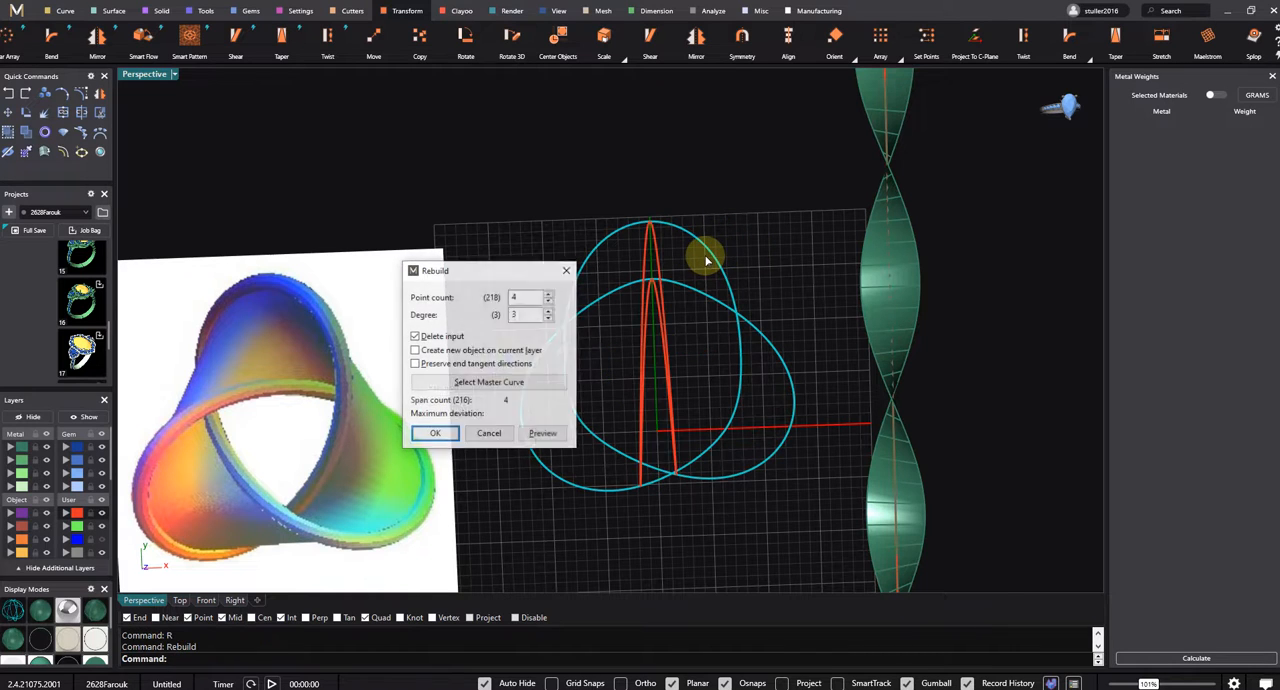
# Step: Rebuild the knot curve with more points, then delete the leftover tube surface
pyautogui.click(548, 294)
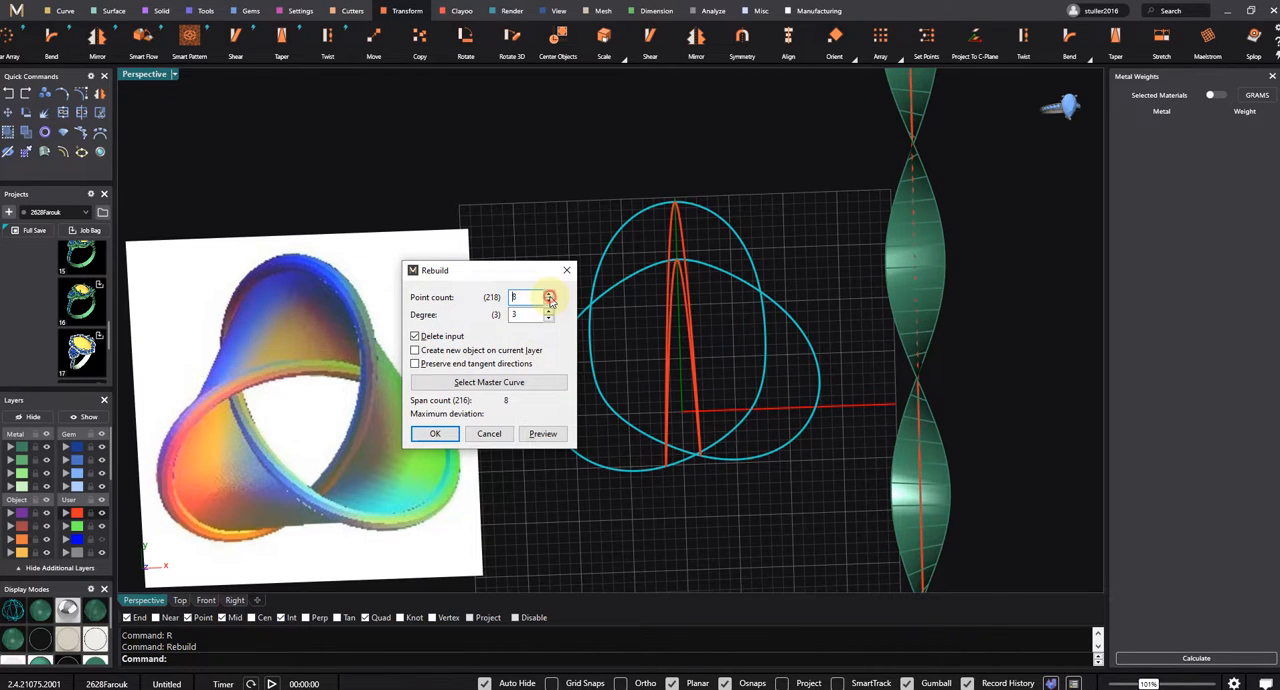
pyautogui.click(549, 293)
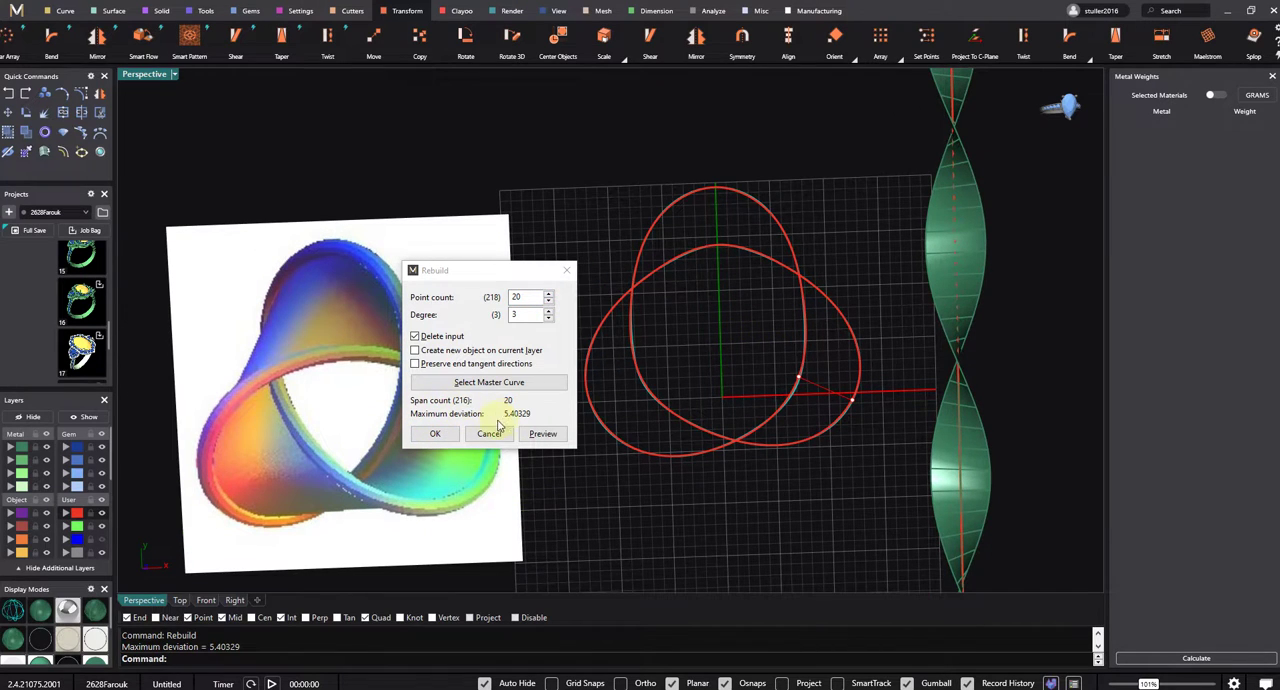
pyautogui.click(547, 301)
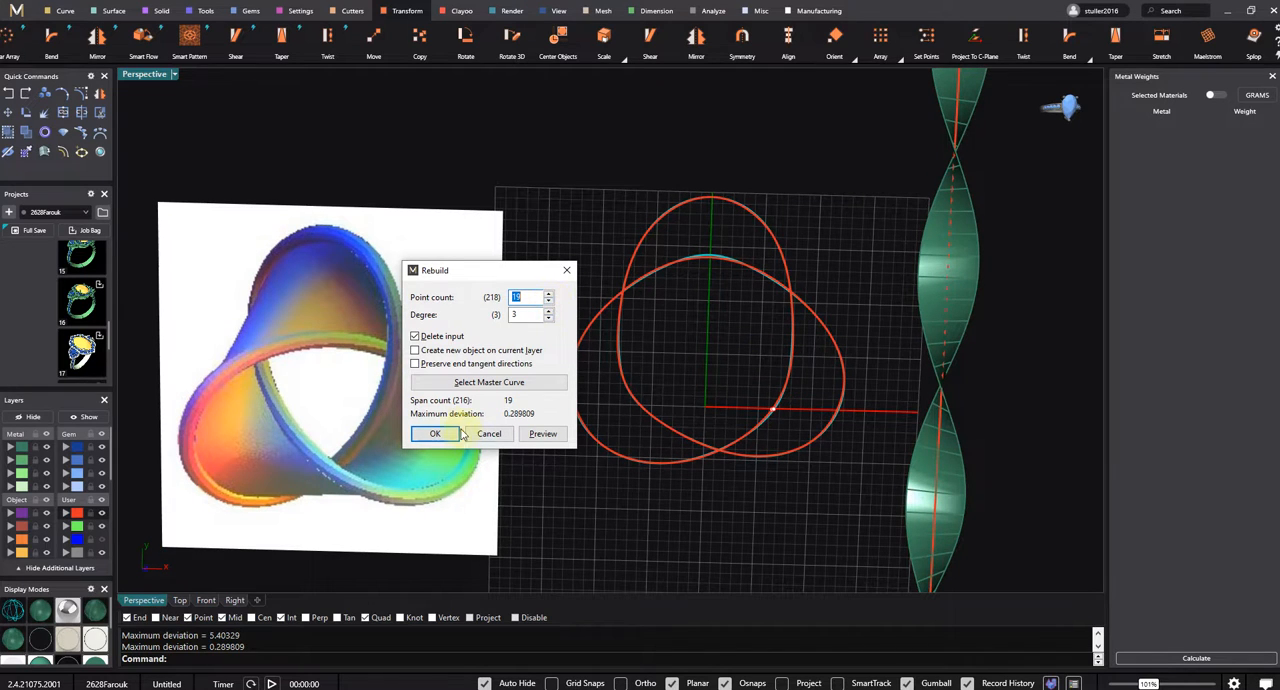
pyautogui.click(435, 434)
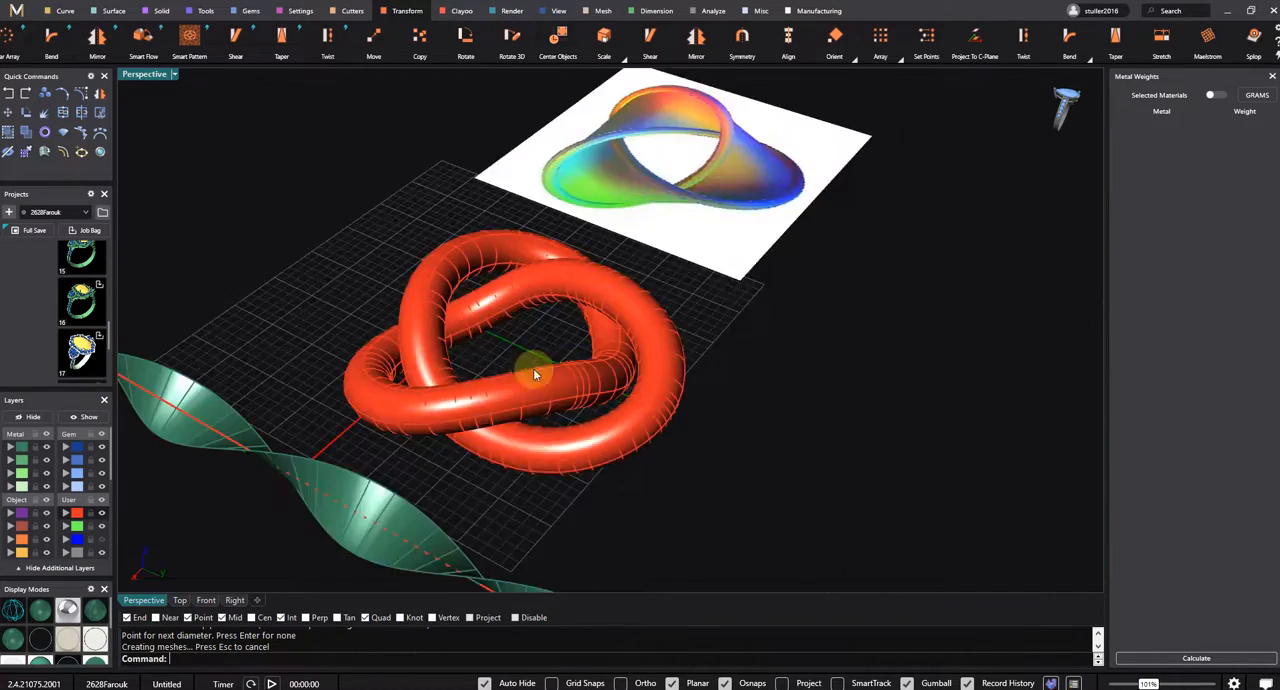
pyautogui.moveTo(535, 375); pyautogui.dragTo(745, 385)
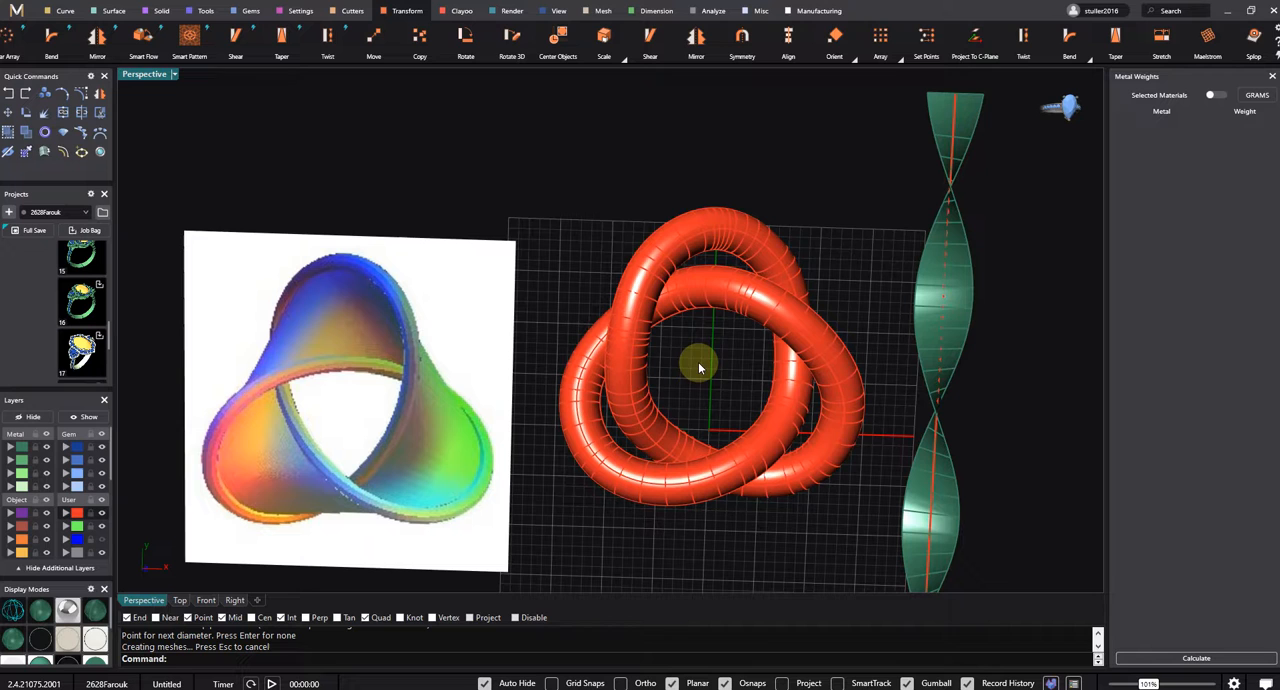
pyautogui.moveTo(713, 349)
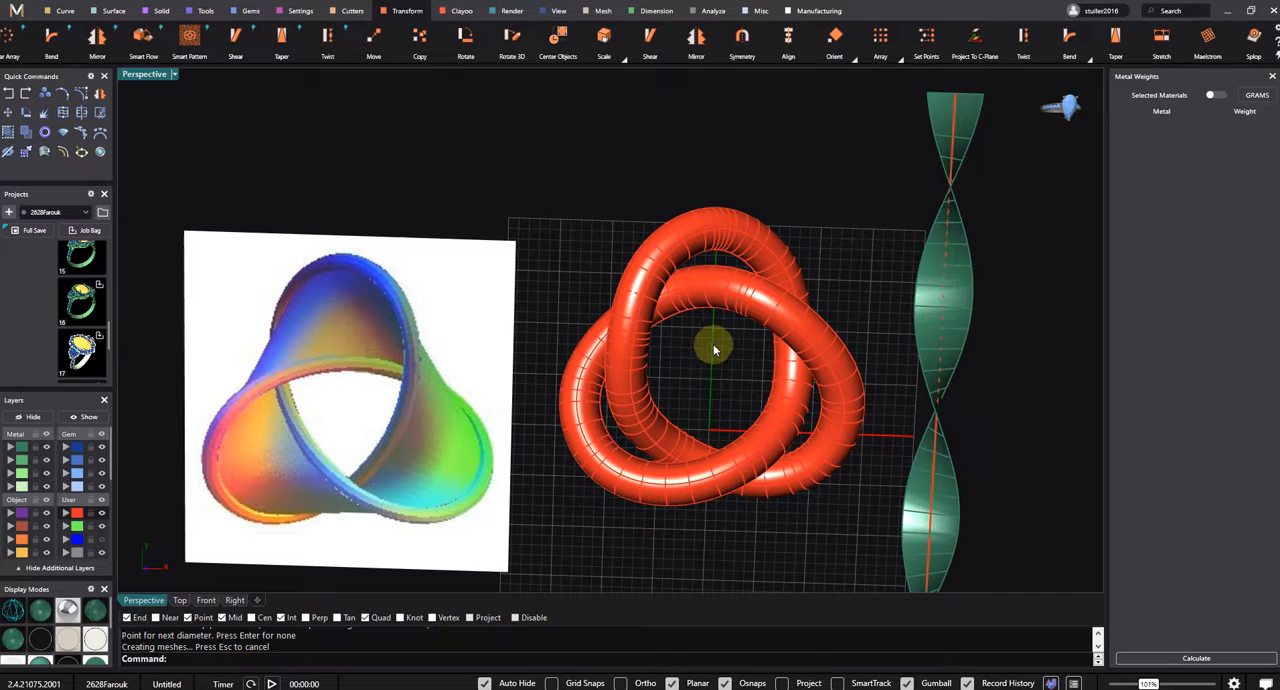
pyautogui.press('Delete')
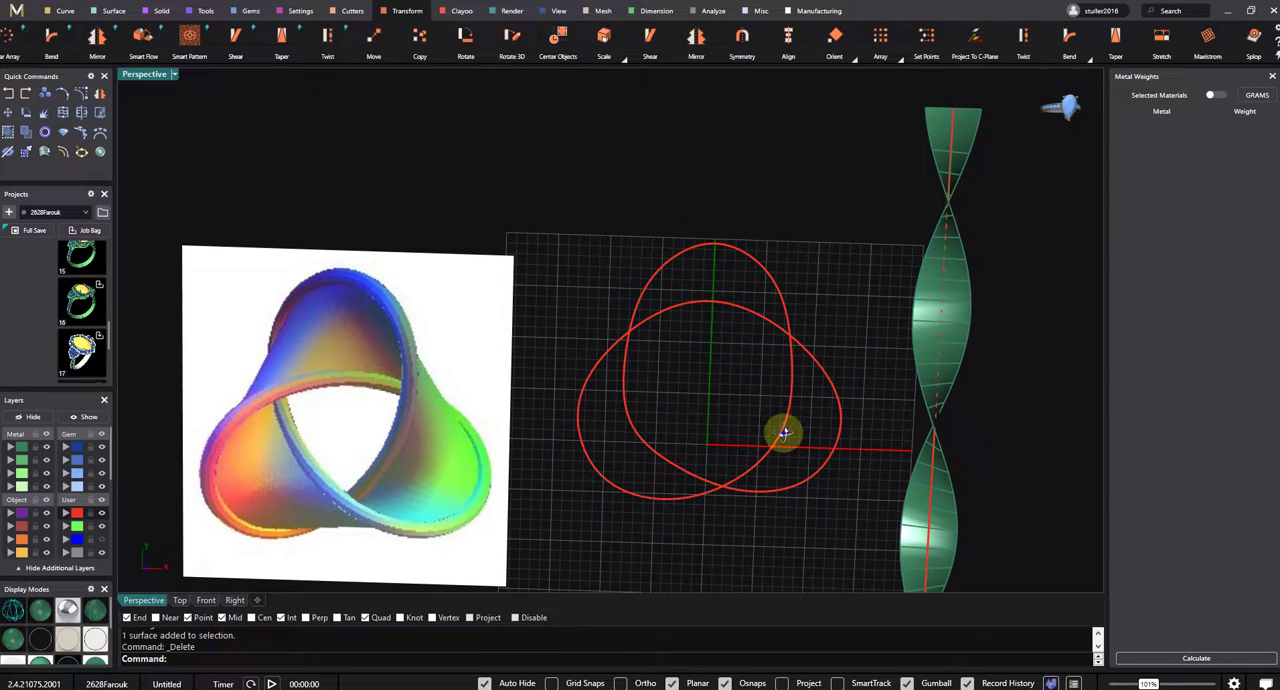
# Step: Undo, then rebuild the trefoil curve with far fewer points at degree 3
pyautogui.press('ctrl+z')
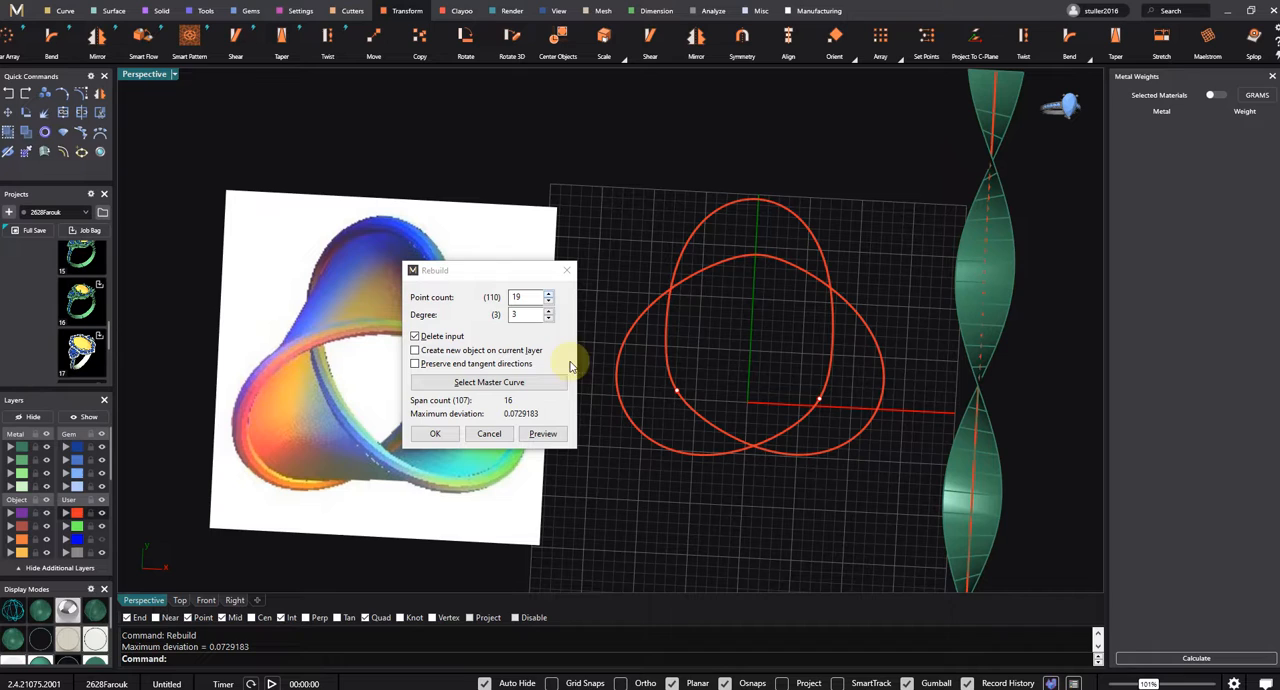
pyautogui.click(547, 301)
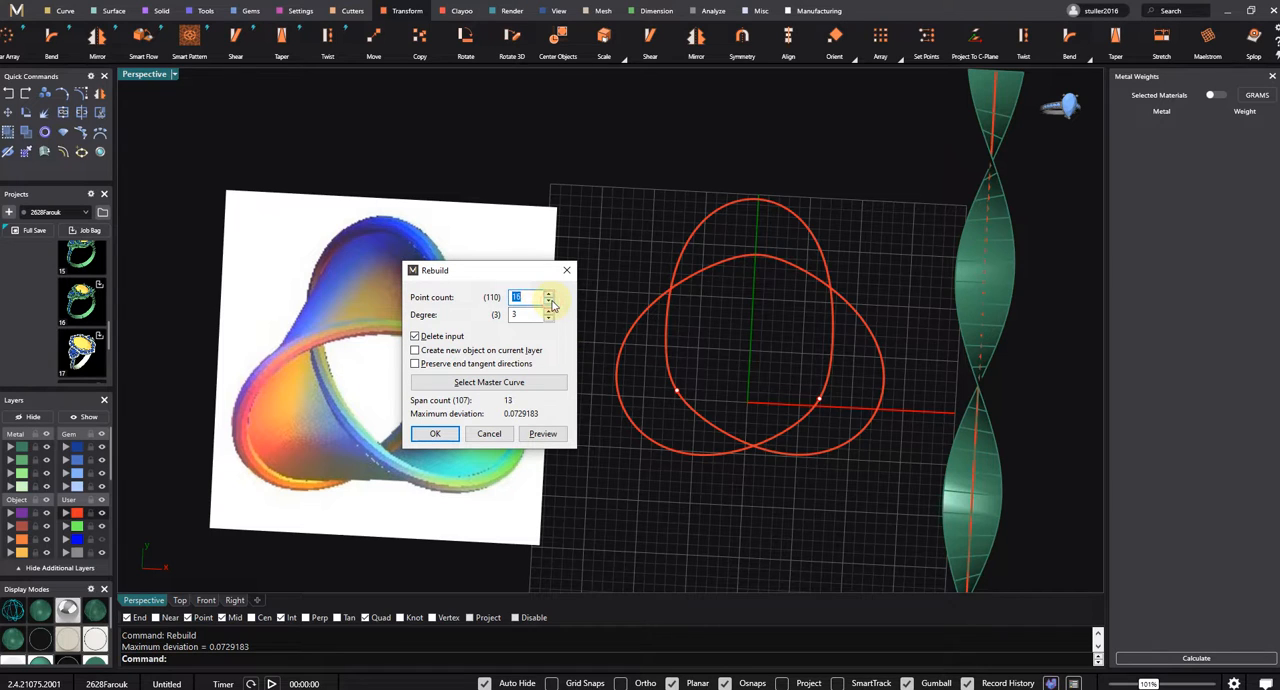
pyautogui.click(550, 302)
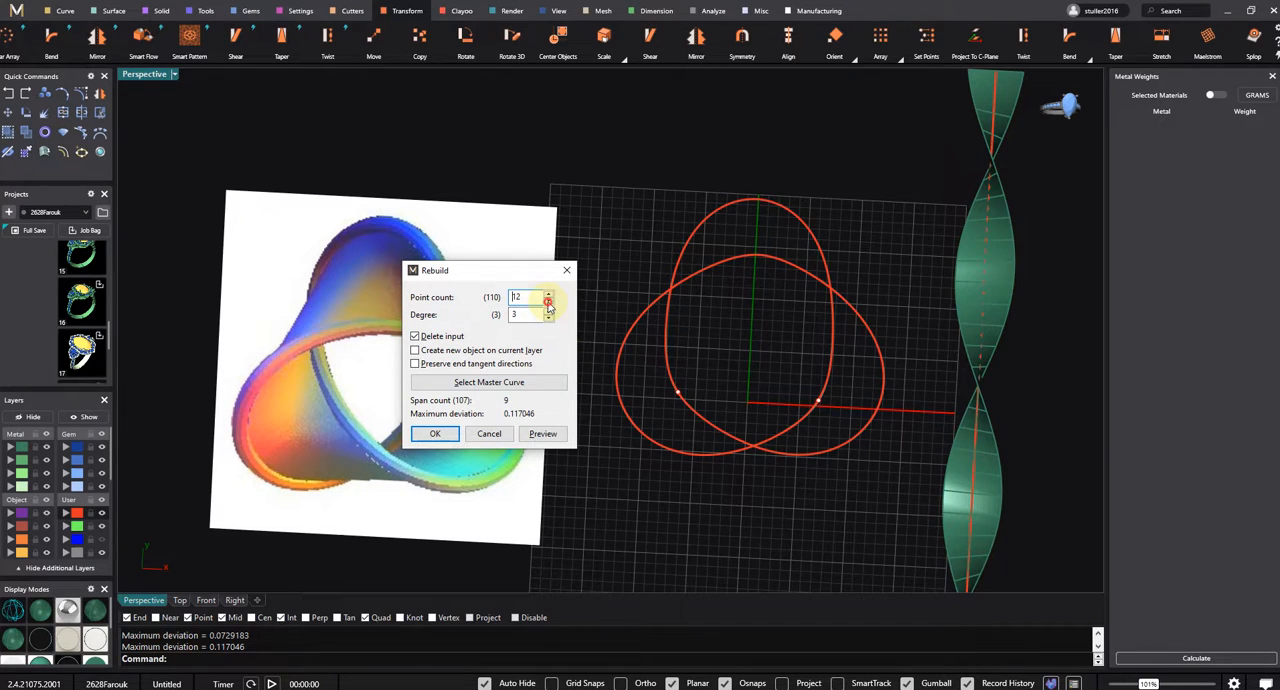
pyautogui.click(549, 303)
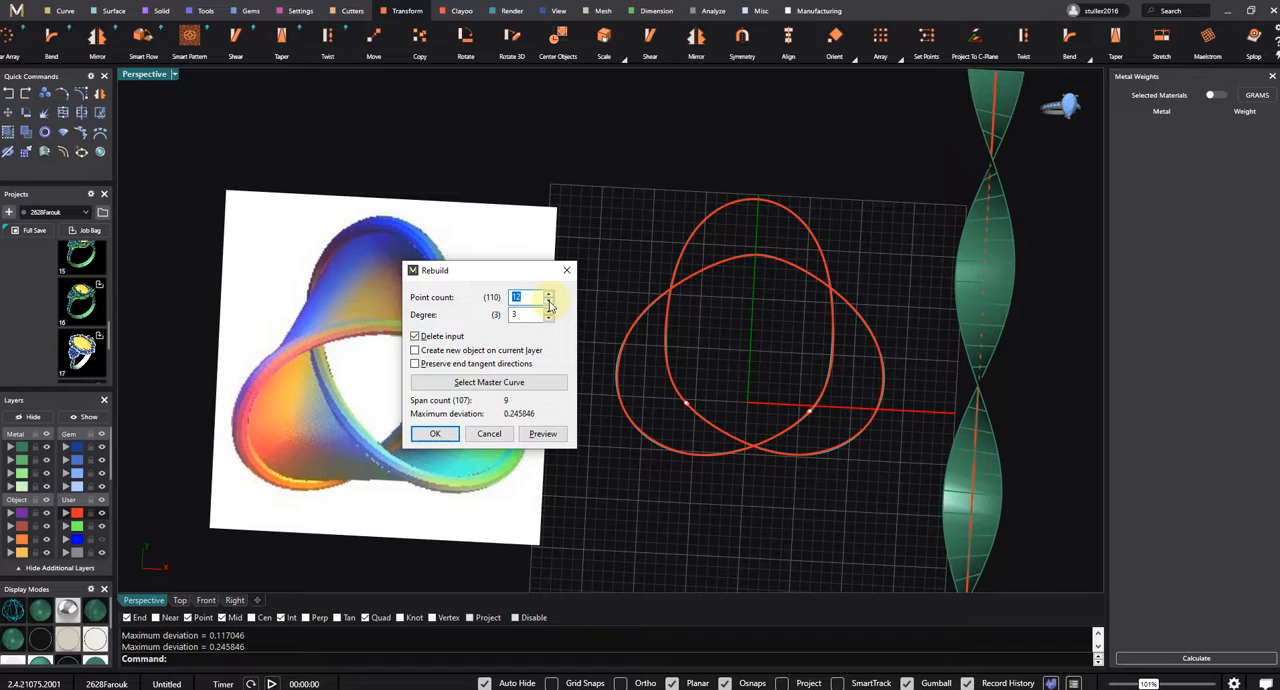
pyautogui.click(549, 303)
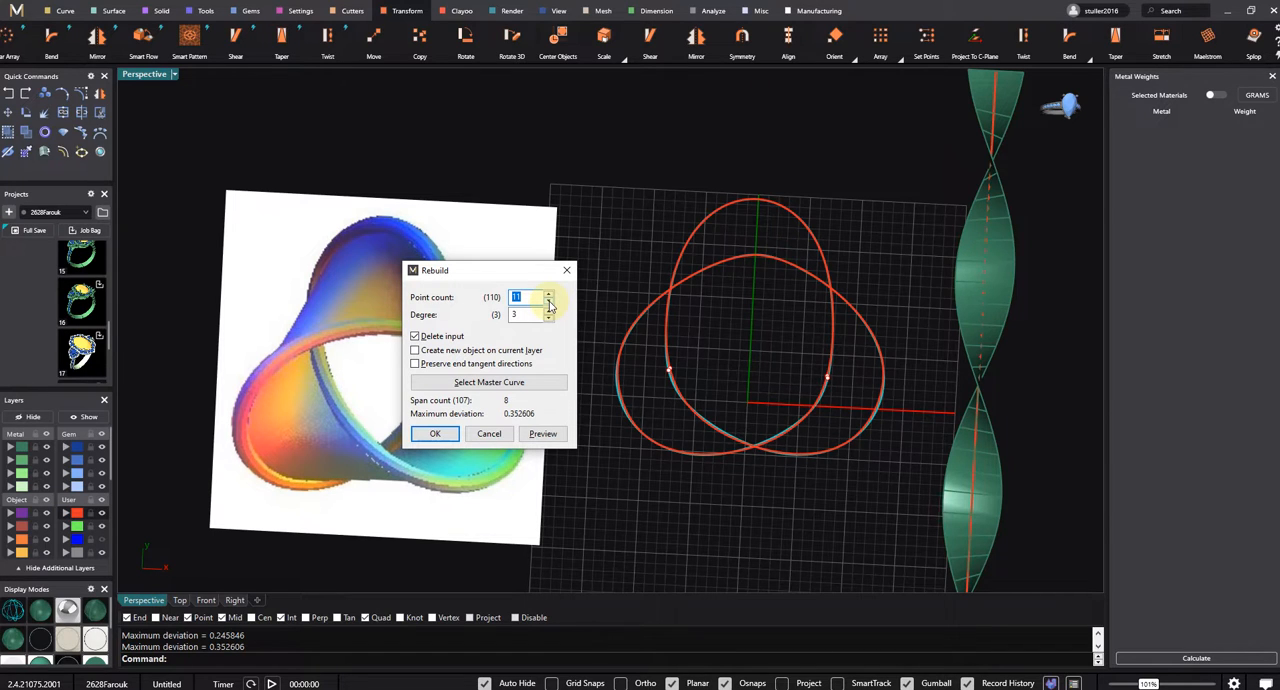
pyautogui.click(548, 292)
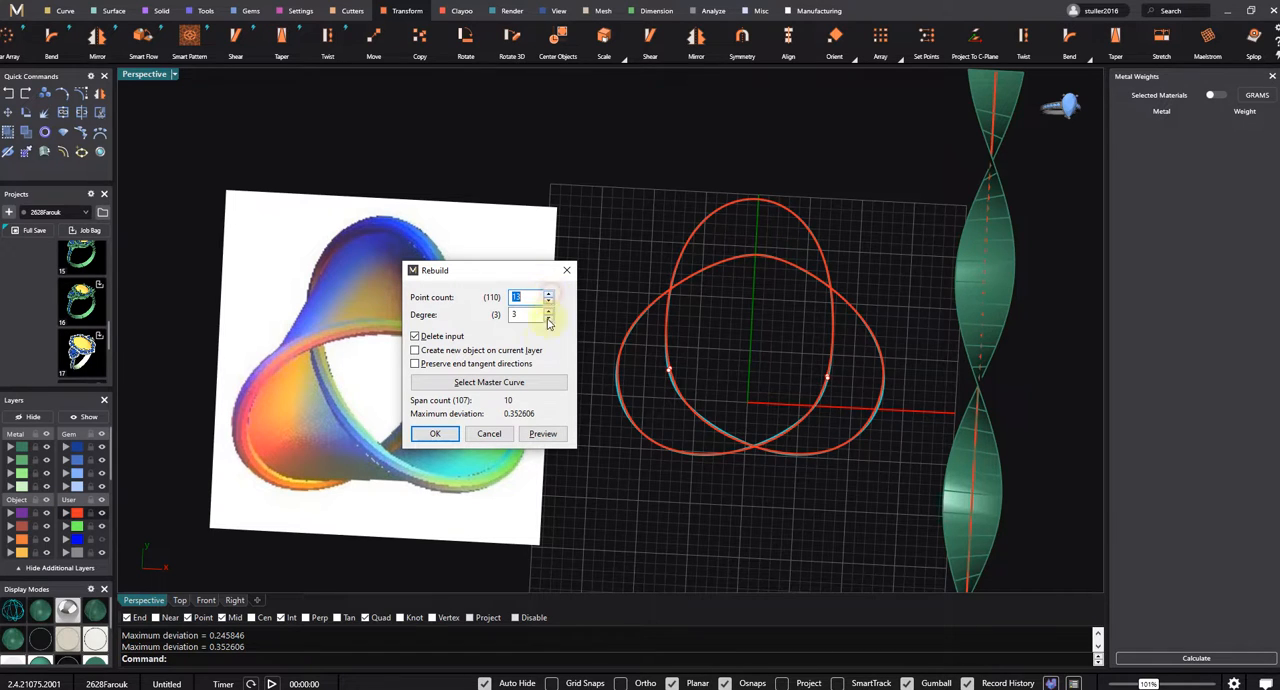
pyautogui.click(548, 293)
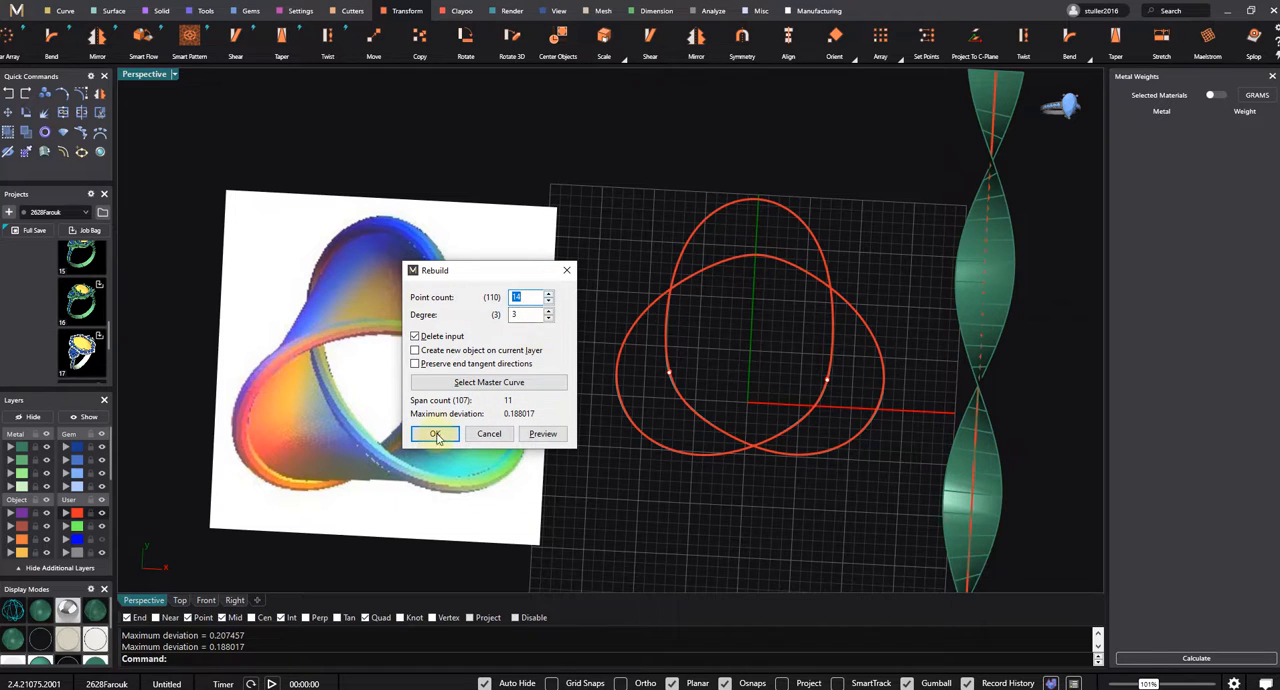
pyautogui.click(434, 433)
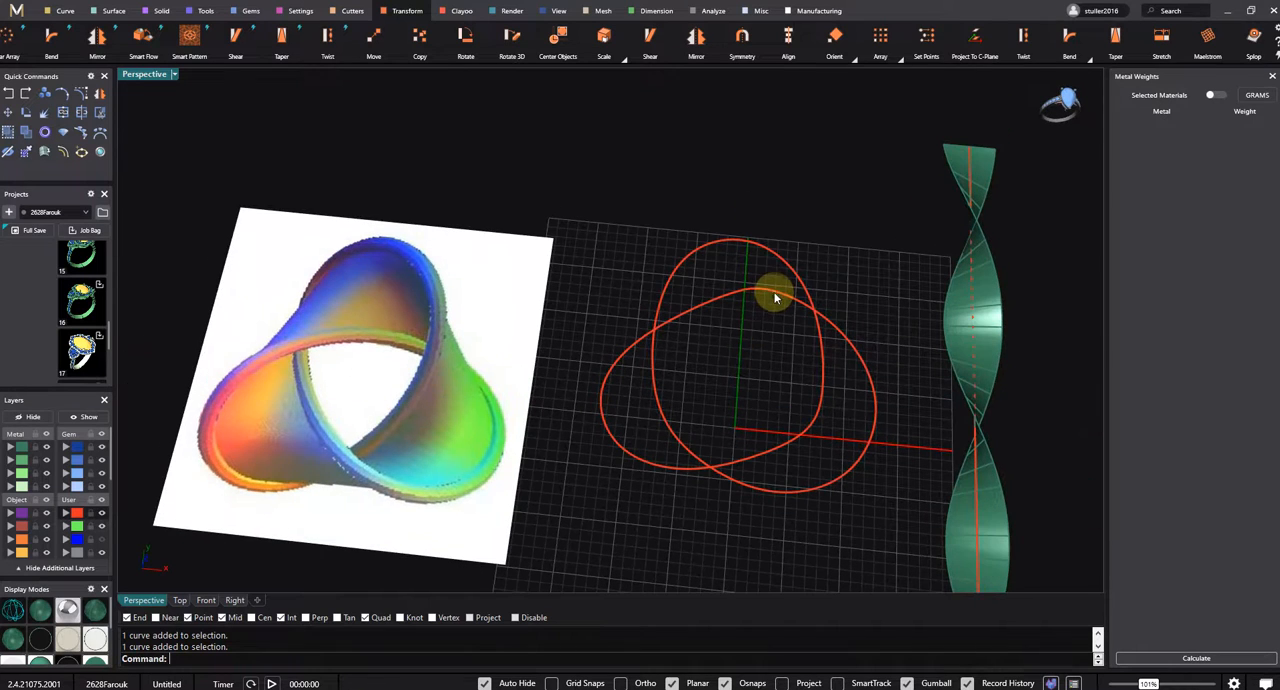
# Step: Loft the knot curve, redo the loft, and accept the Loft Options
pyautogui.write('Loft')
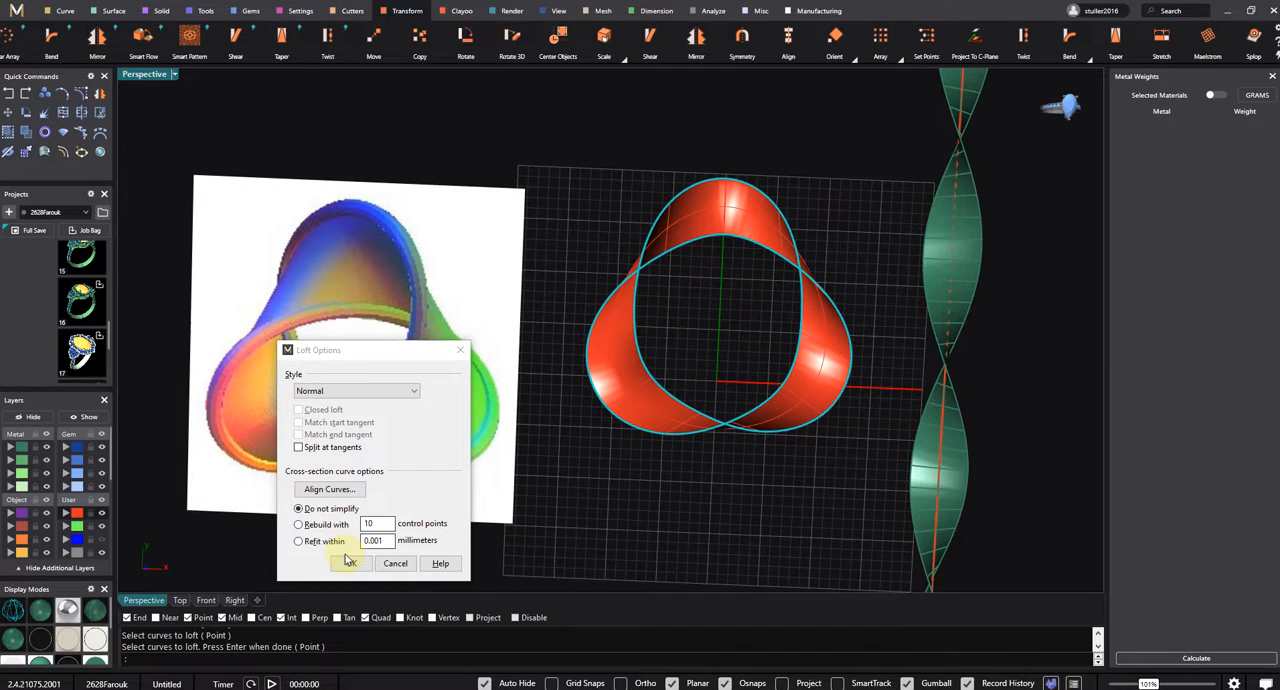
pyautogui.click(347, 563)
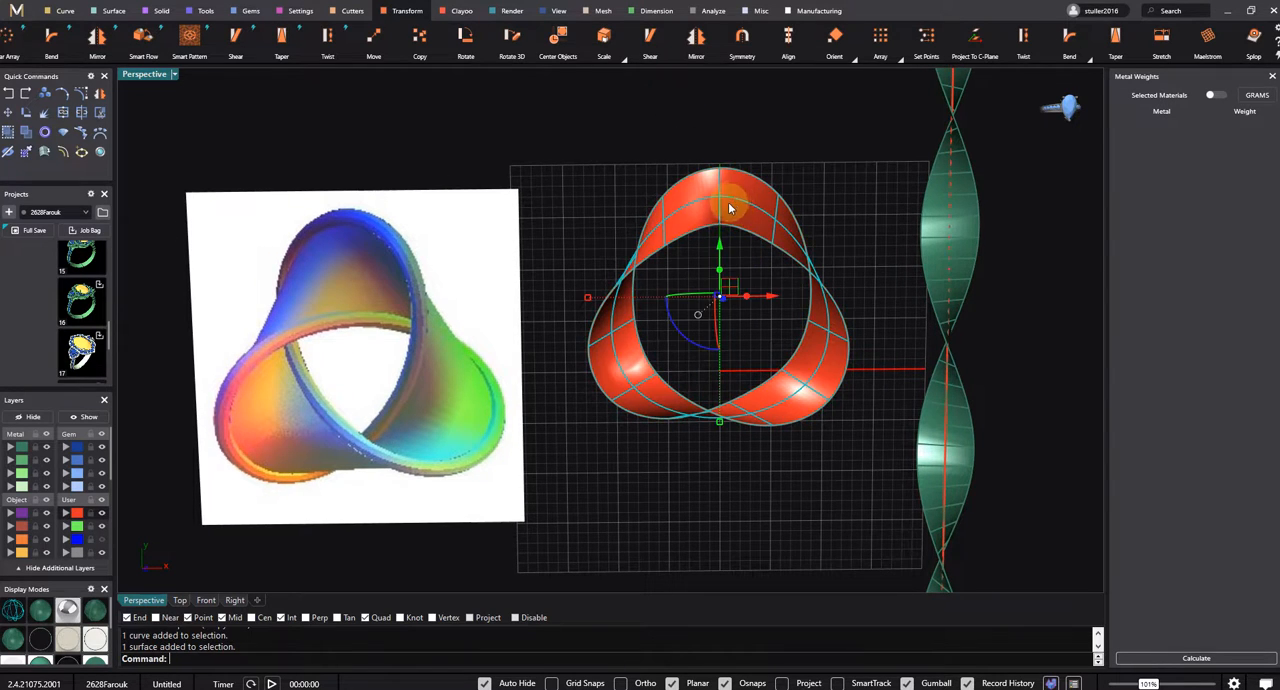
pyautogui.press('Delete')
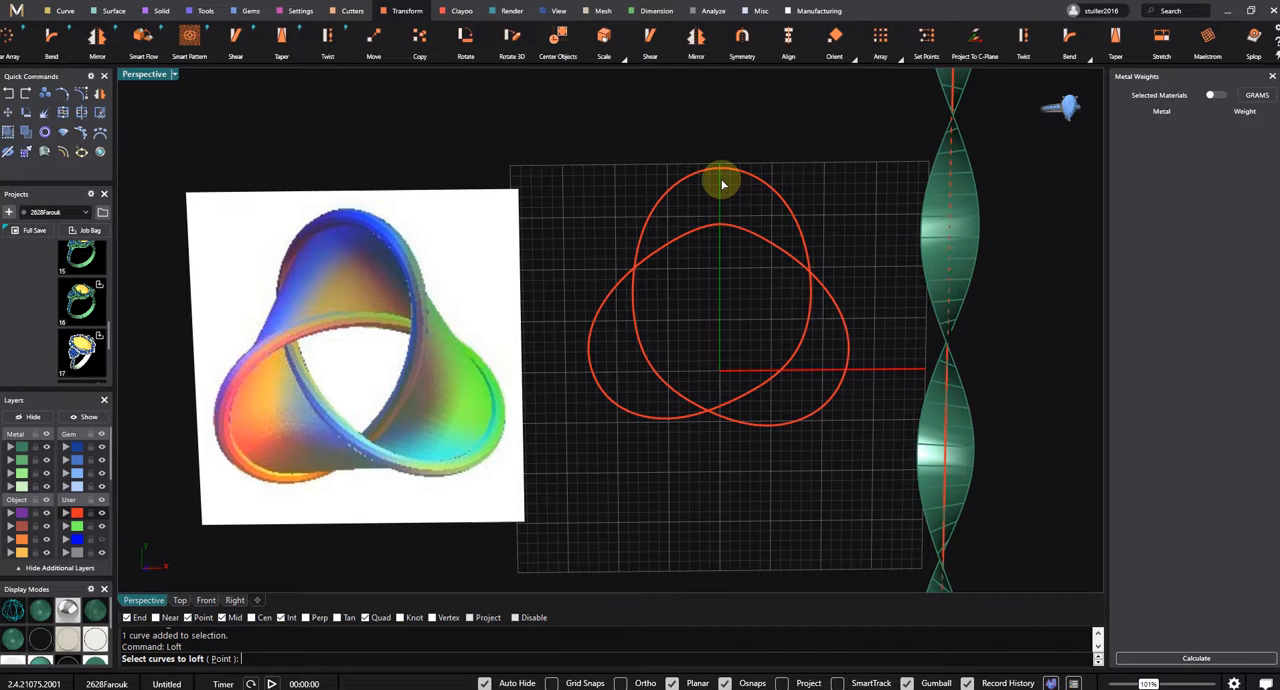
pyautogui.moveTo(735, 217)
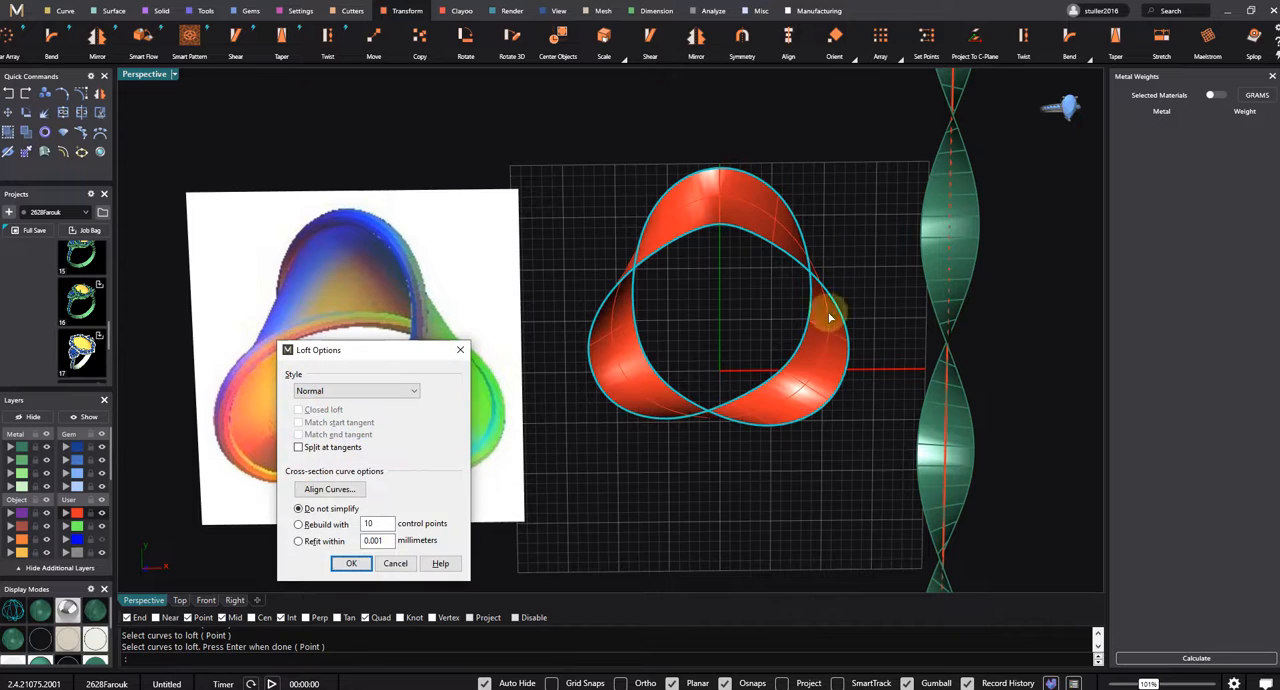
pyautogui.click(351, 563)
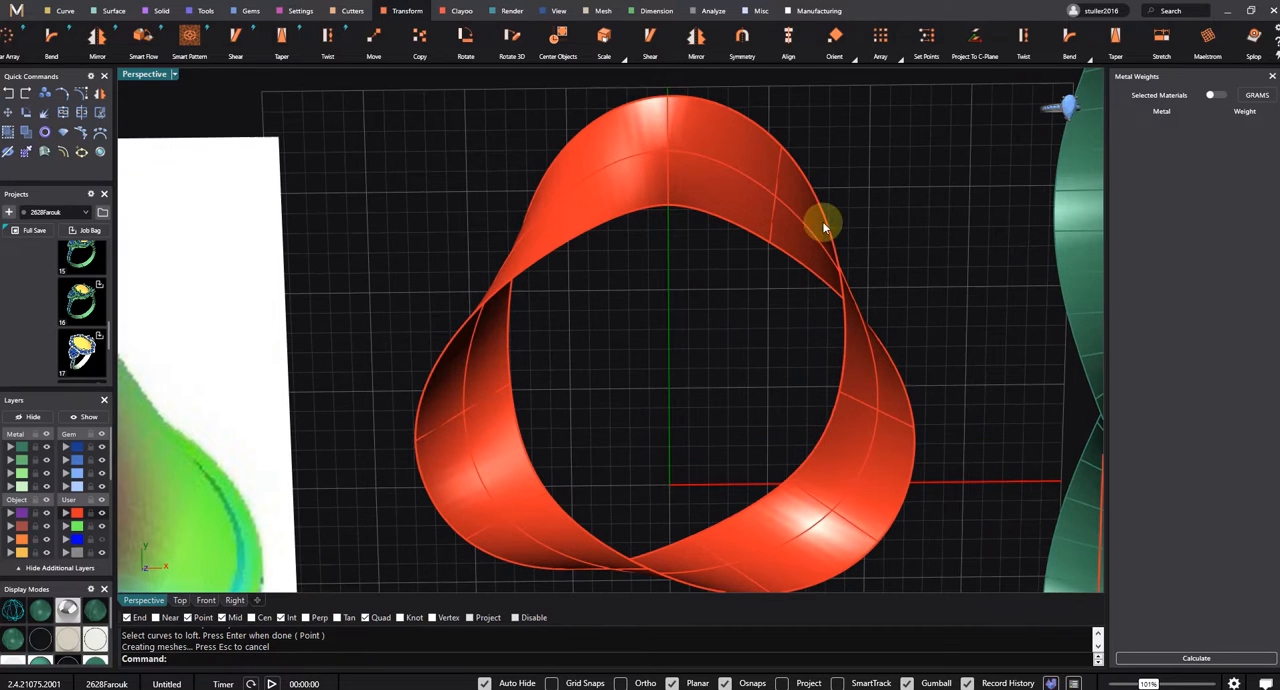
pyautogui.click(830, 230)
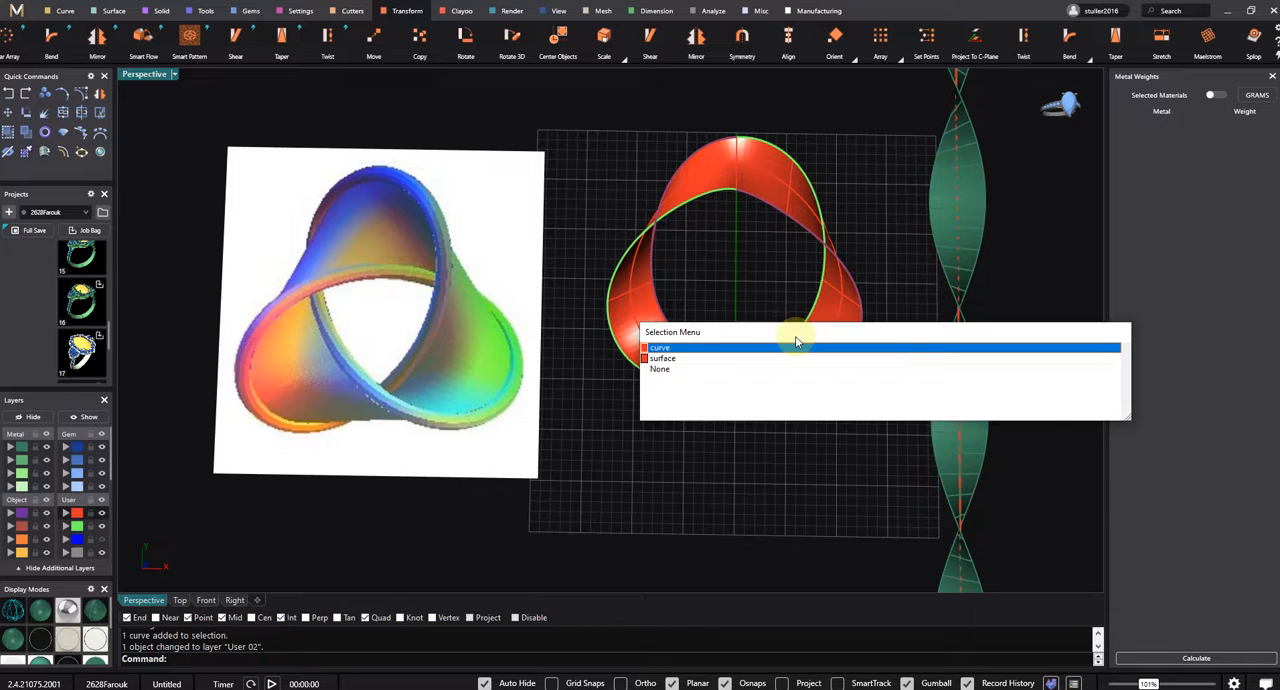
# Step: Select the knot curve, undo its control-point move, and begin a capless pipe
pyautogui.click(660, 347)
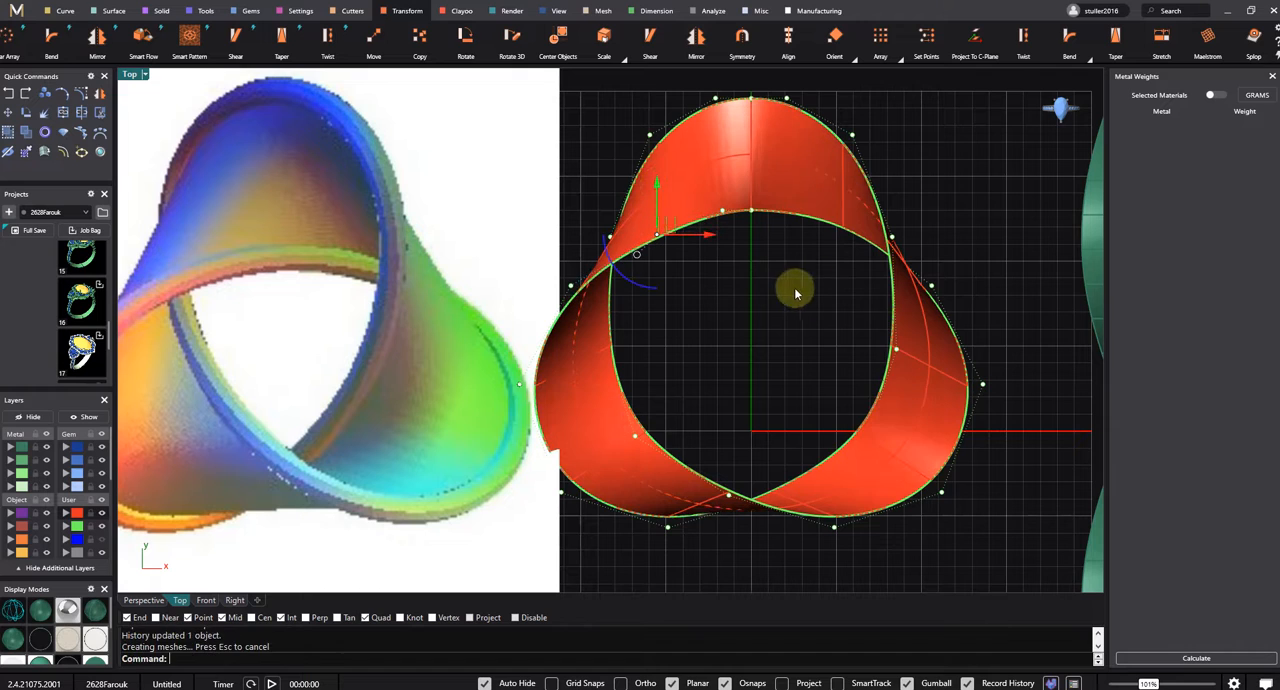
pyautogui.press('ctrl+z')
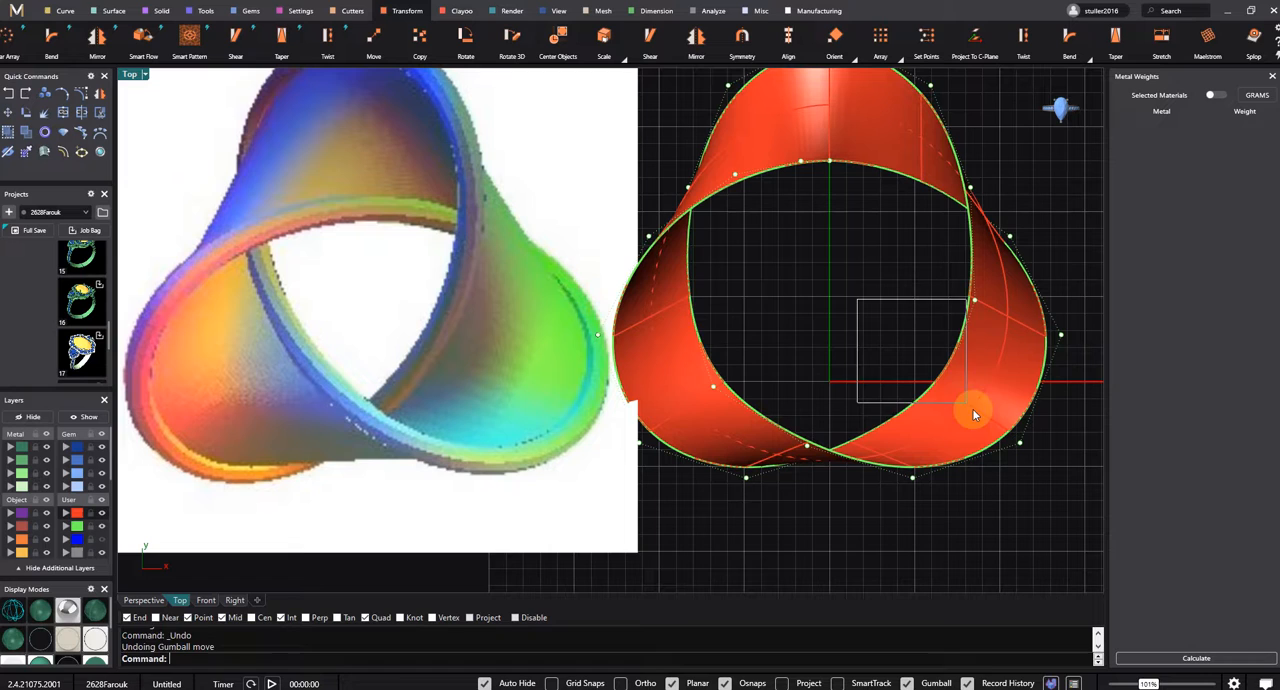
pyautogui.click(709, 389)
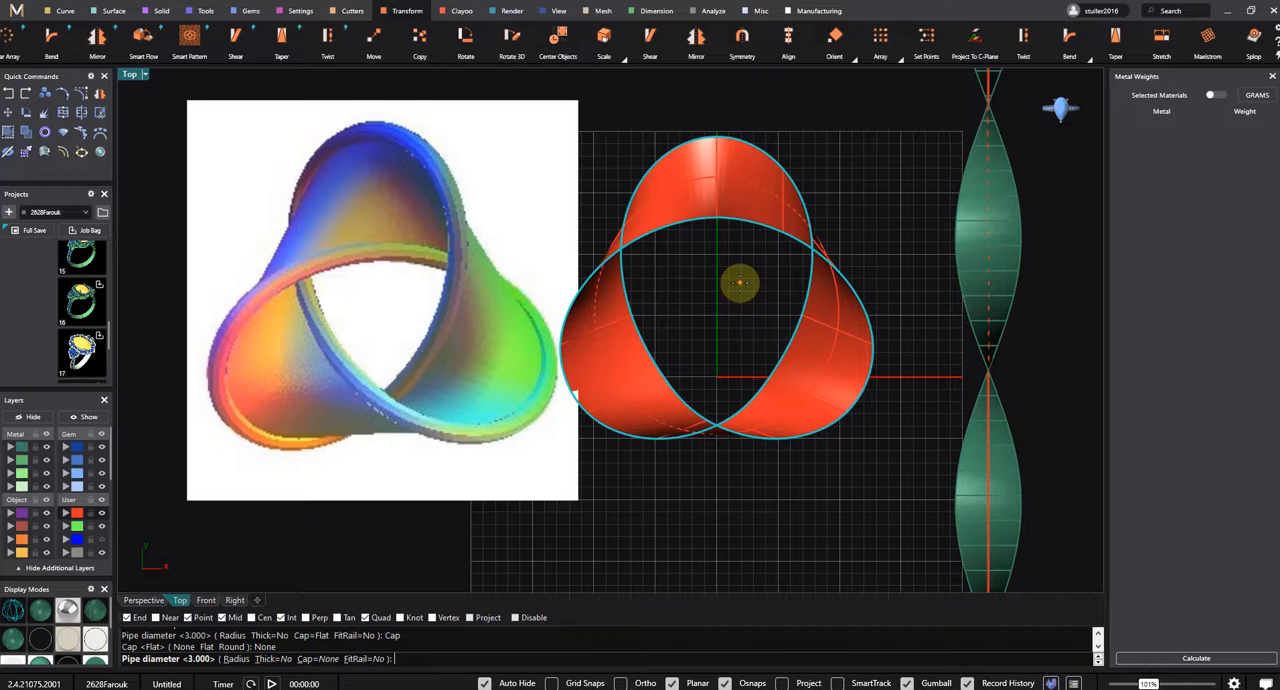
pyautogui.moveTo(789, 293)
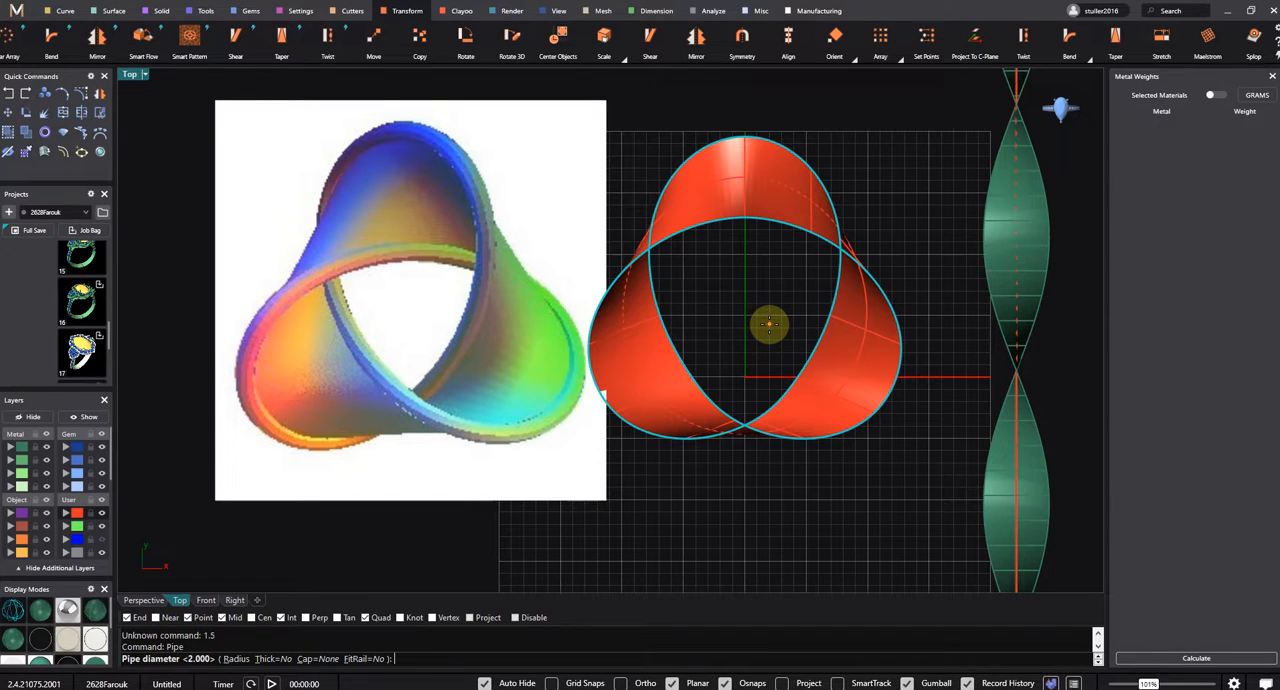
pyautogui.write('1')
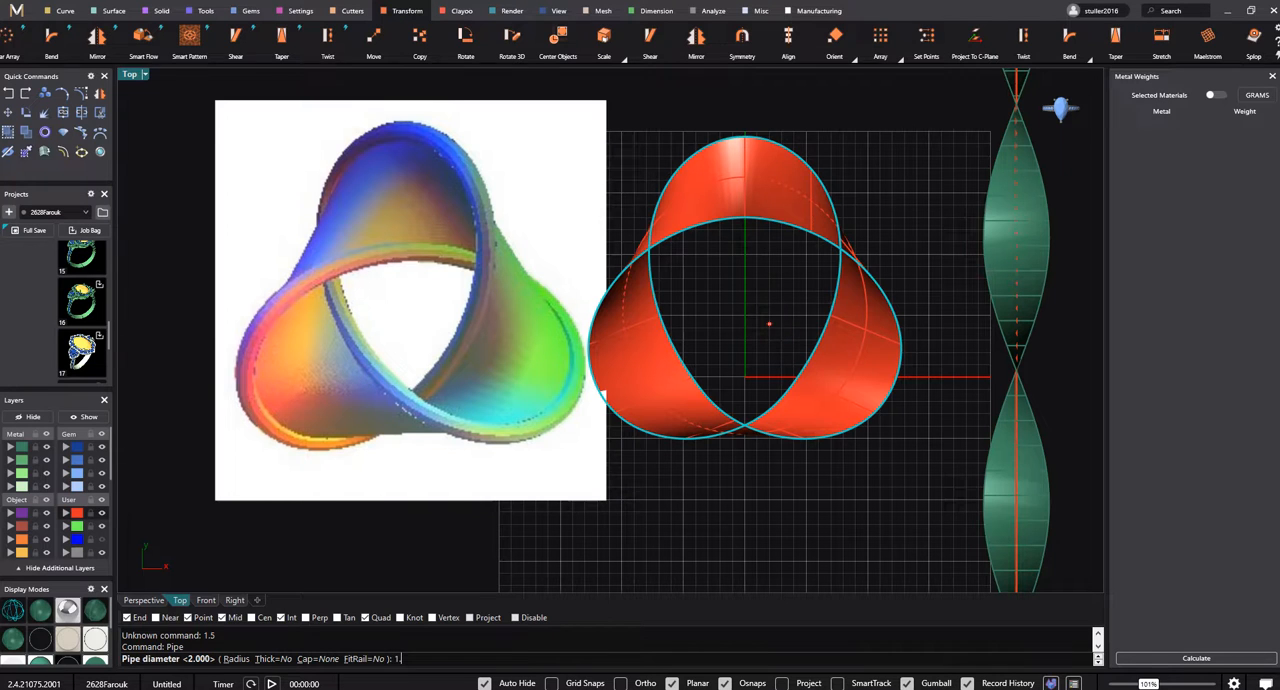
pyautogui.press('Enter')
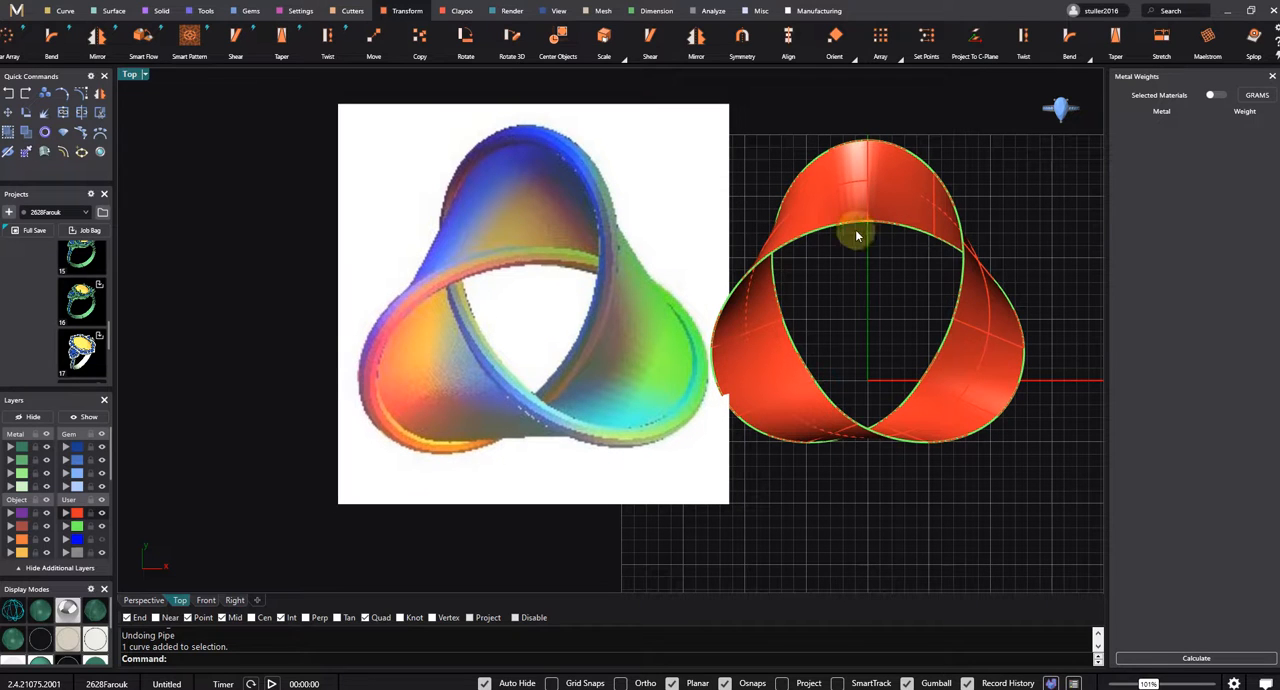
pyautogui.moveTo(853, 315)
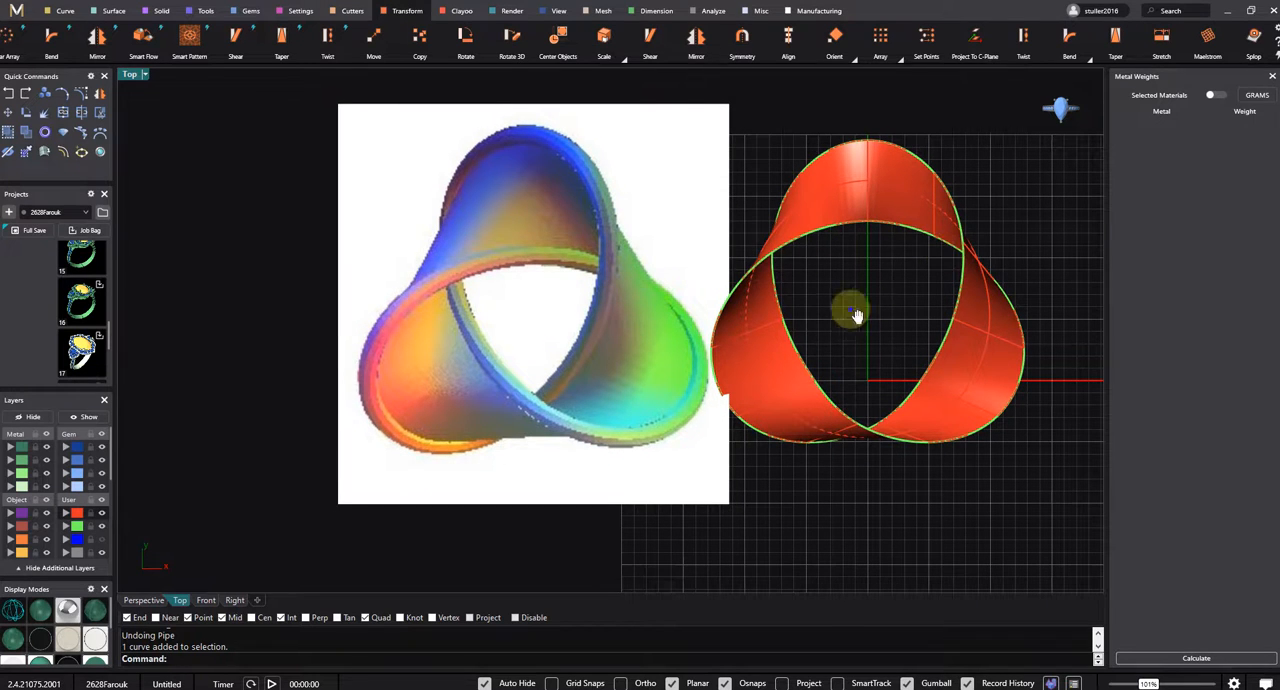